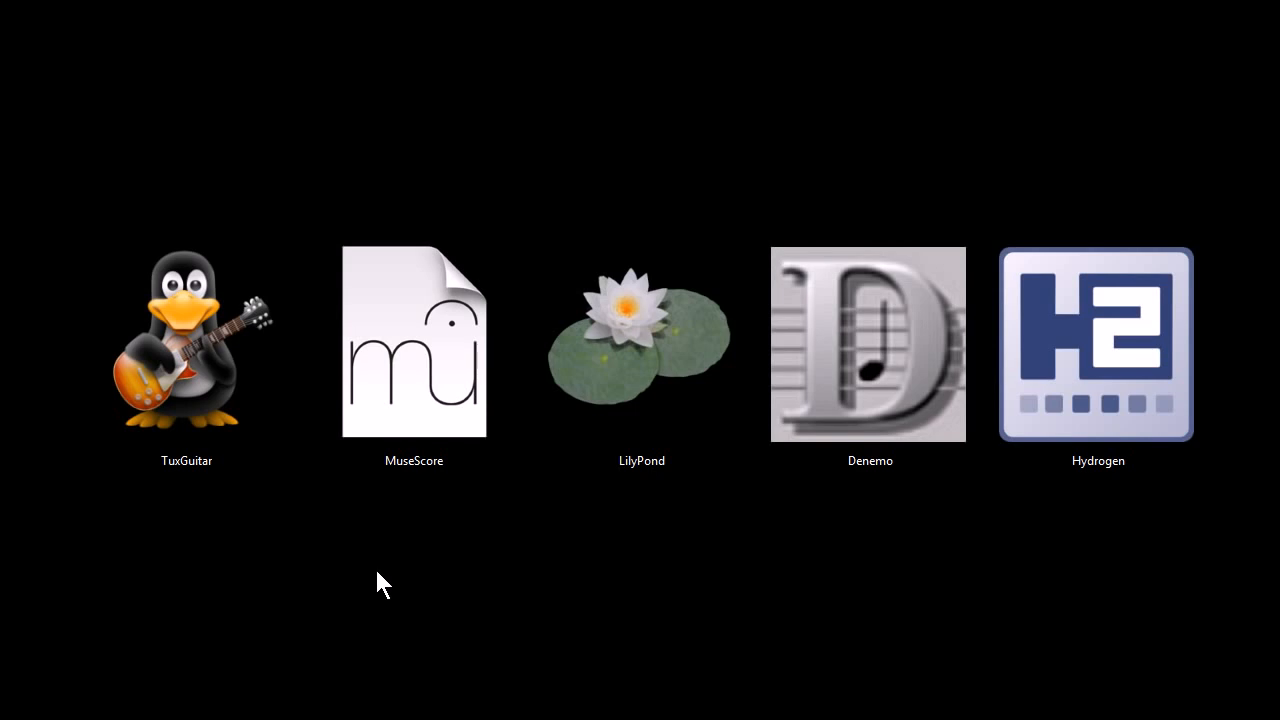
mouse_move(320, 578)
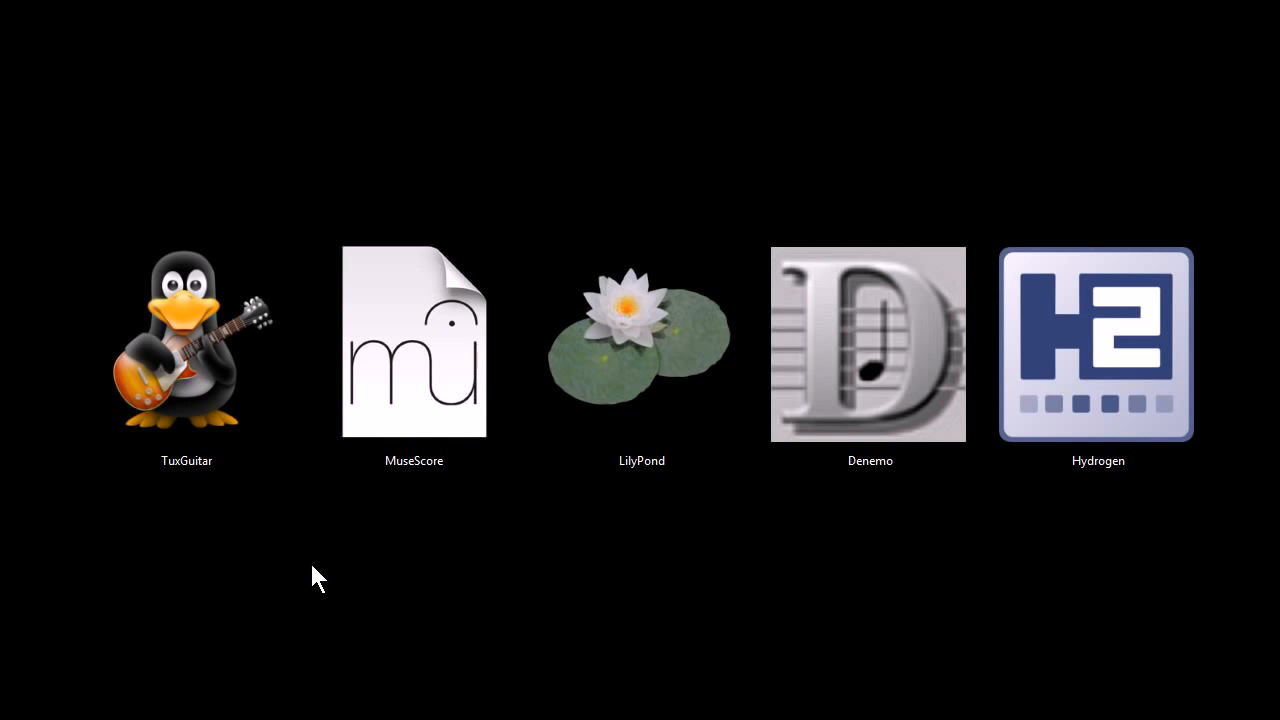
mouse_move(276, 592)
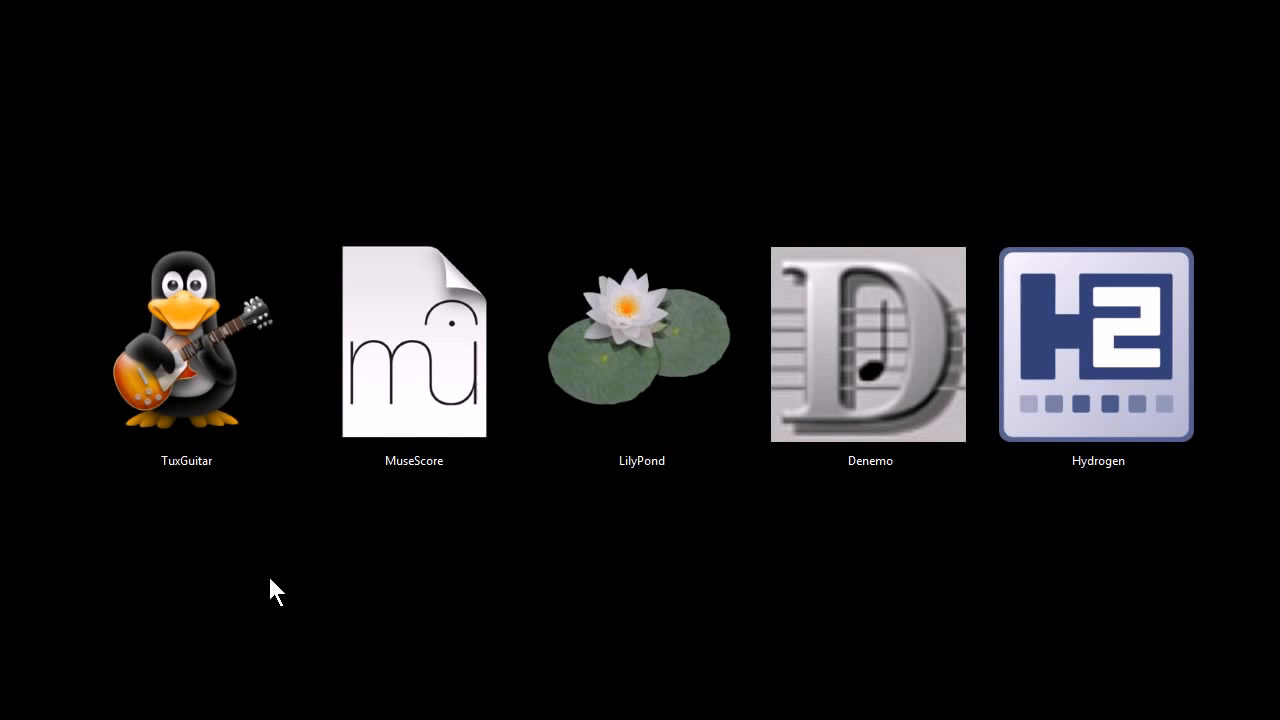
mouse_move(284, 588)
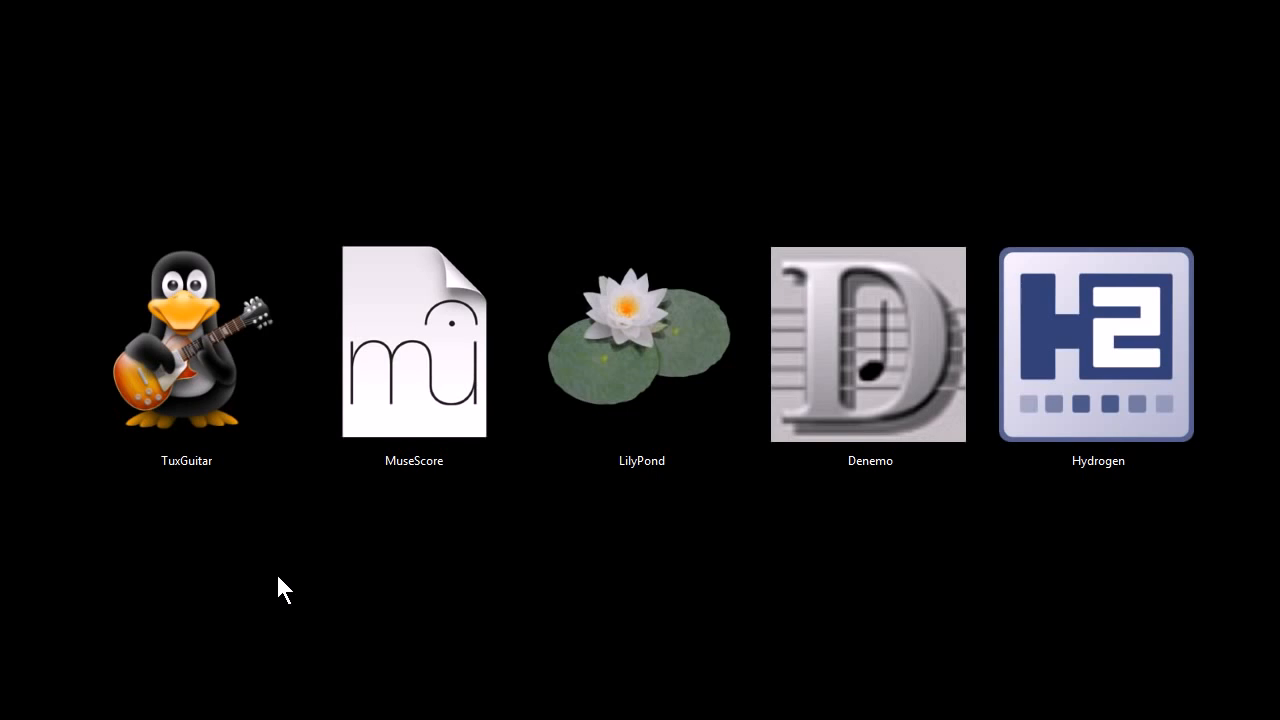
mouse_move(196, 582)
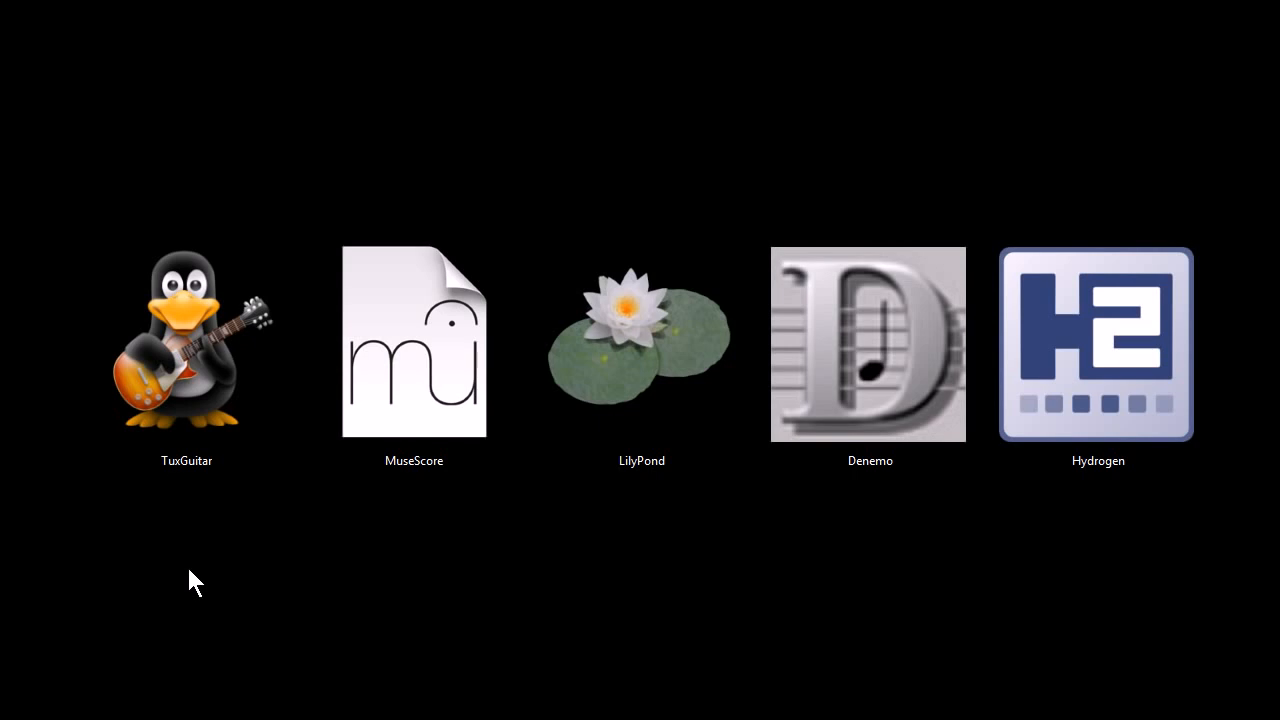
Launch TuxGuitar and write a few measures of notes into the untitled song.
click(186, 350)
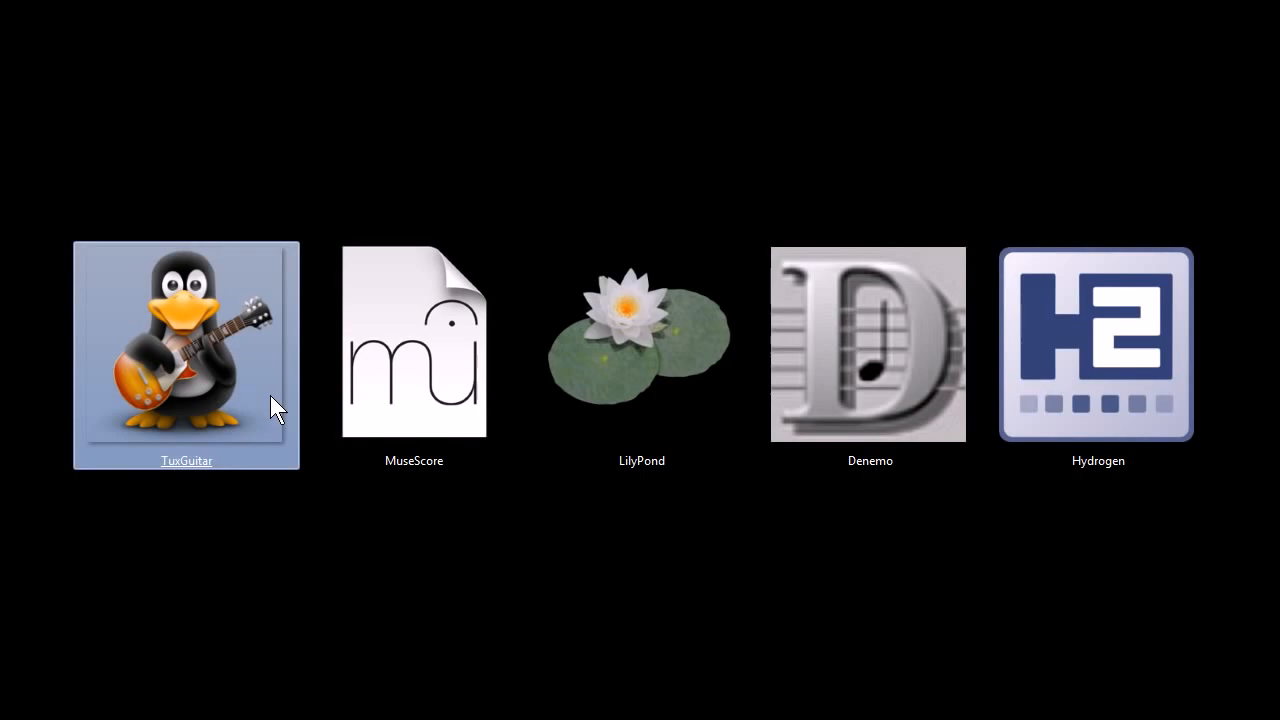
double_click(186, 344)
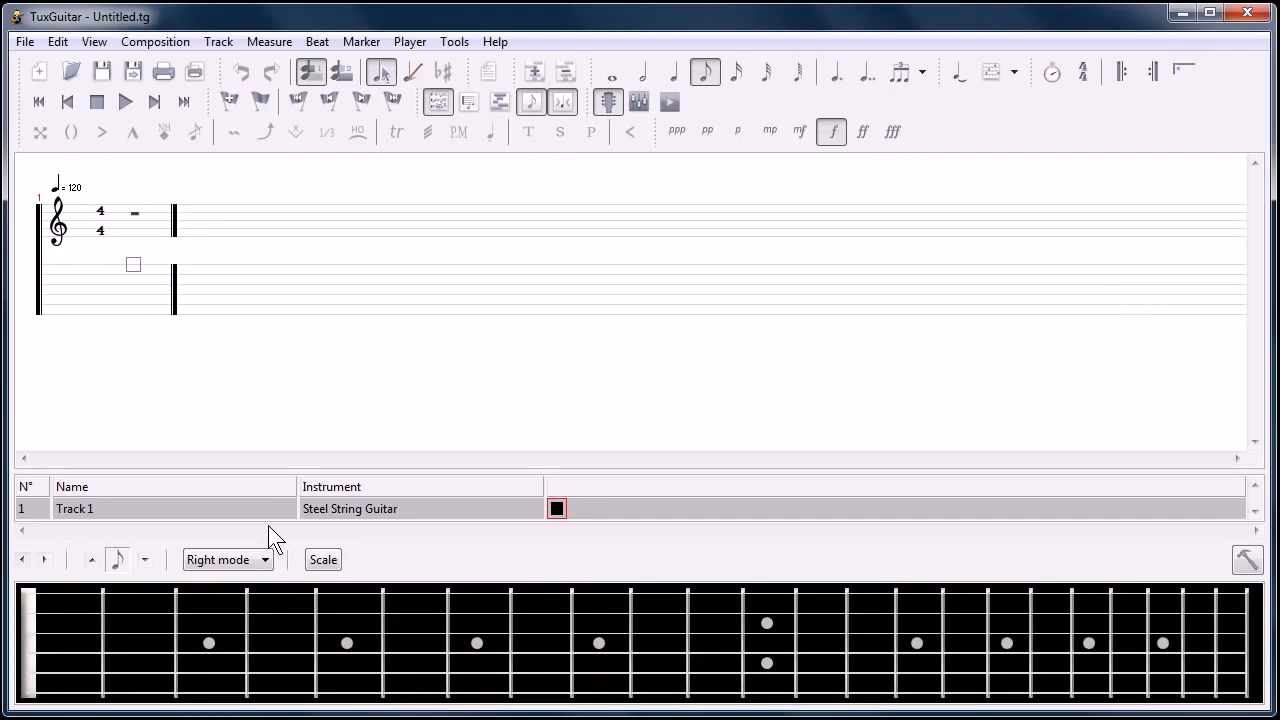
mouse_move(238, 424)
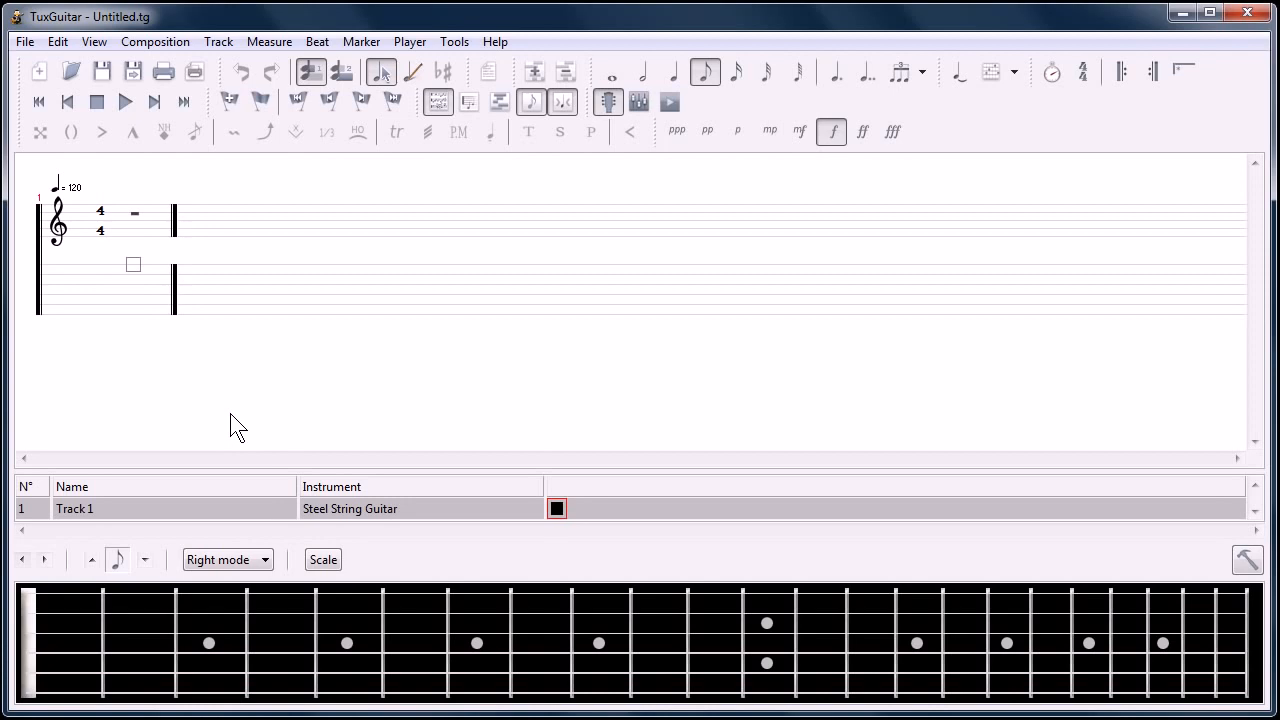
mouse_move(192, 420)
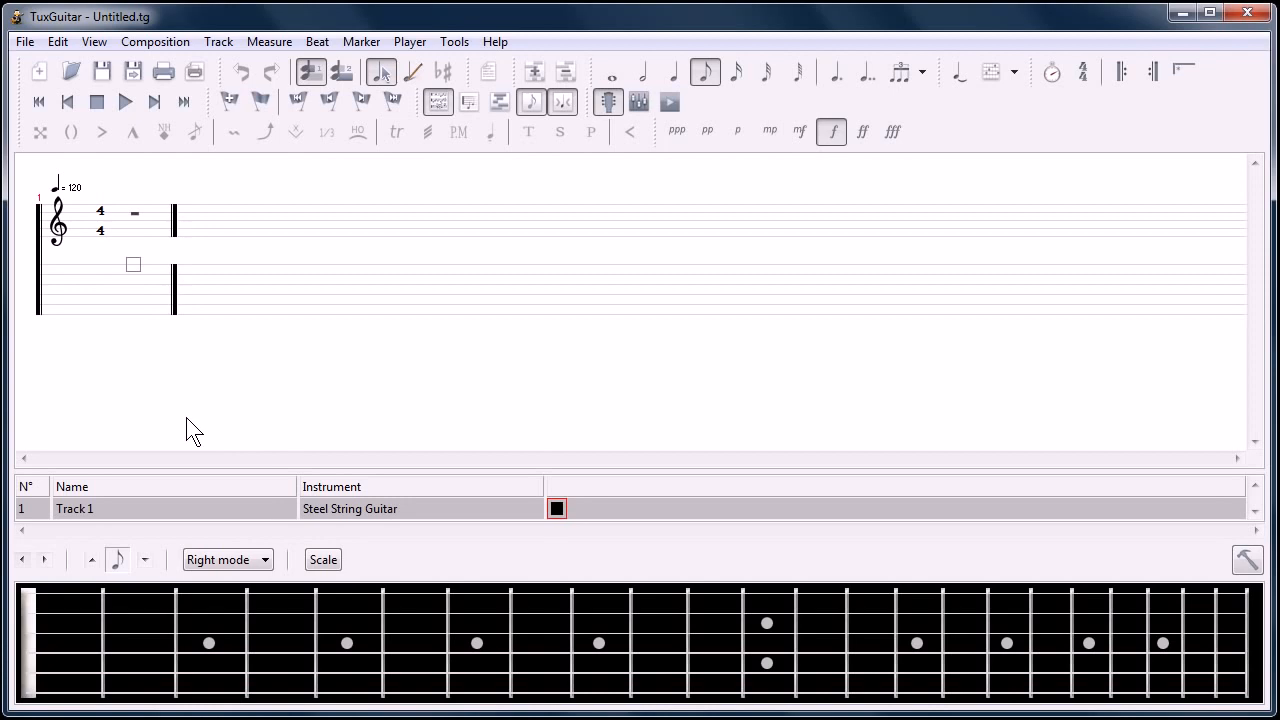
mouse_move(172, 424)
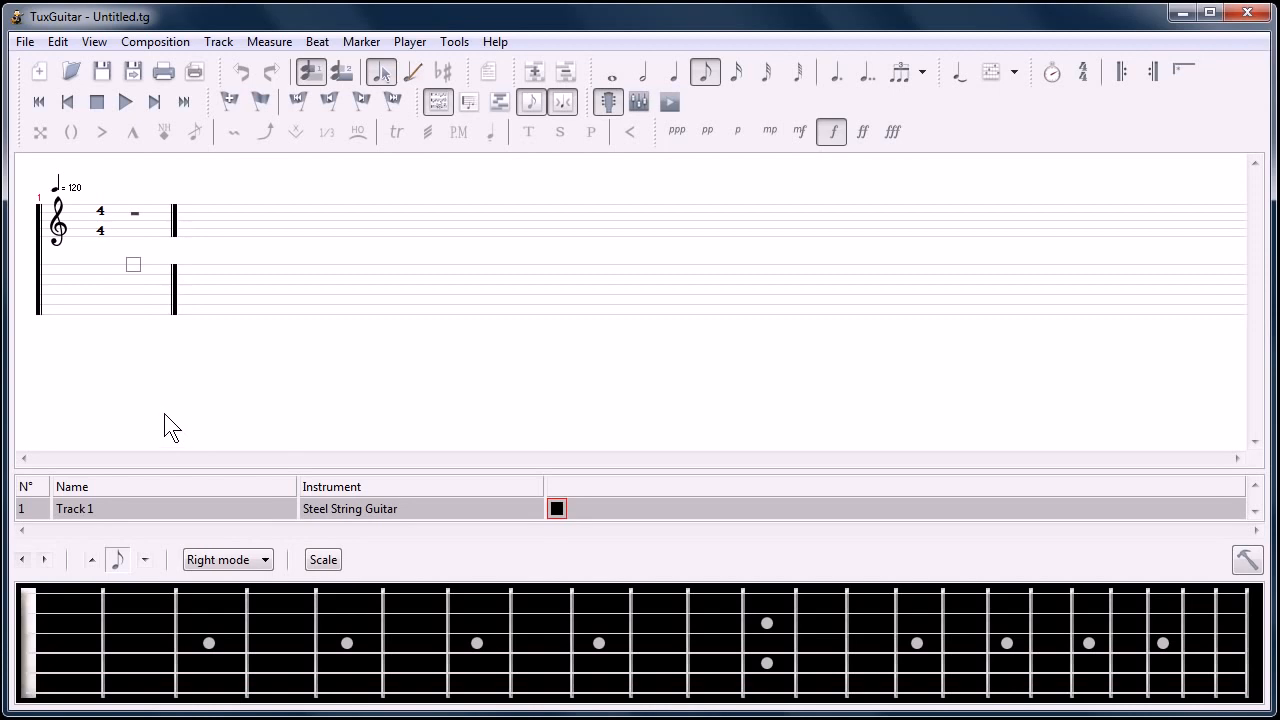
mouse_move(176, 600)
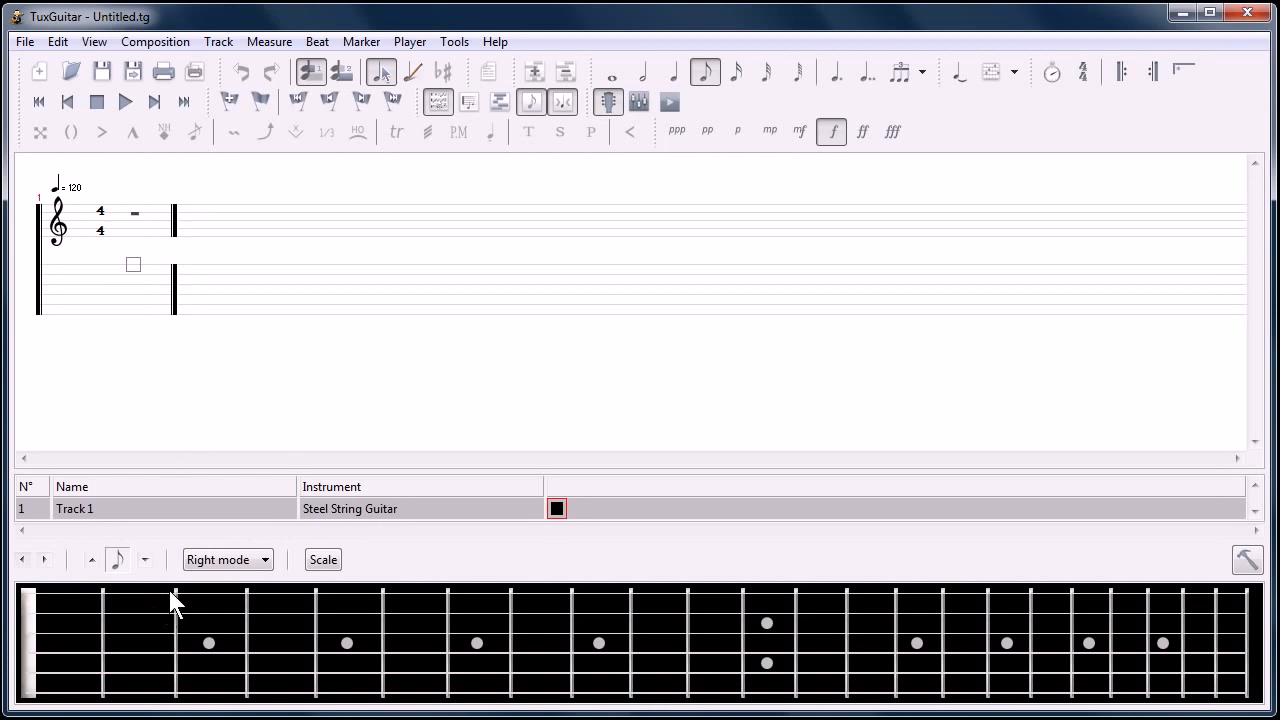
mouse_move(144, 600)
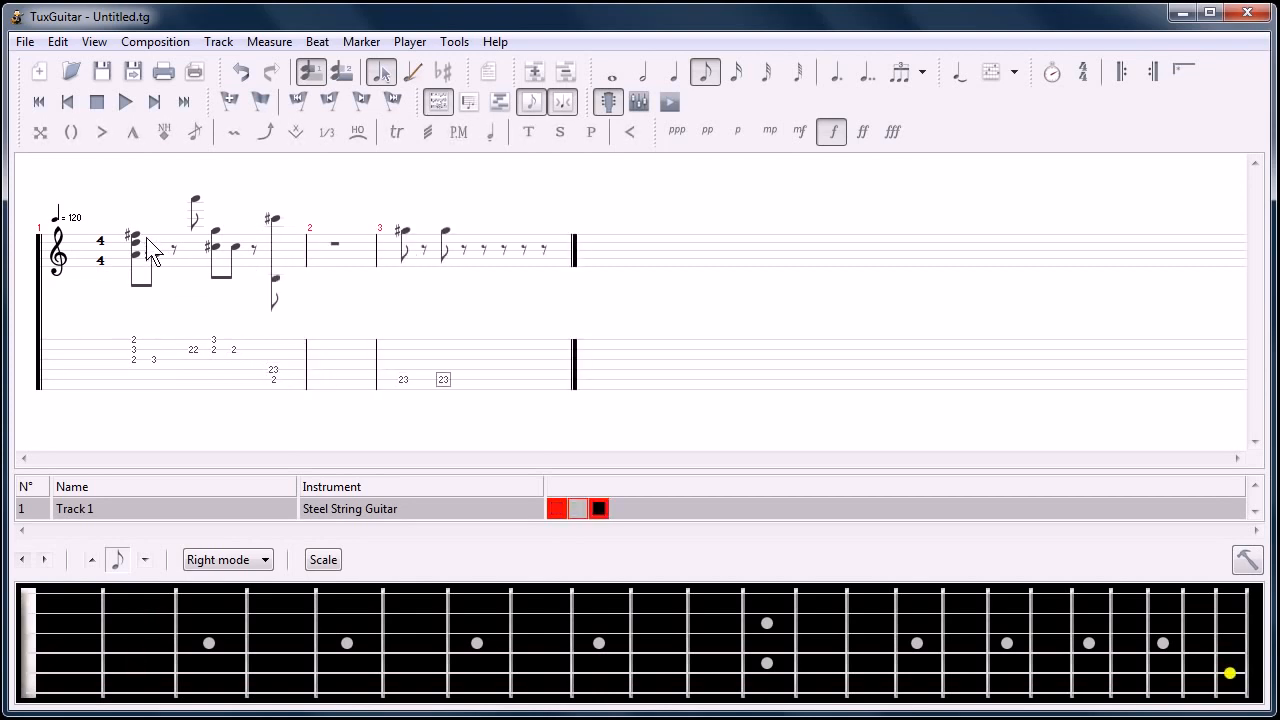
click(128, 100)
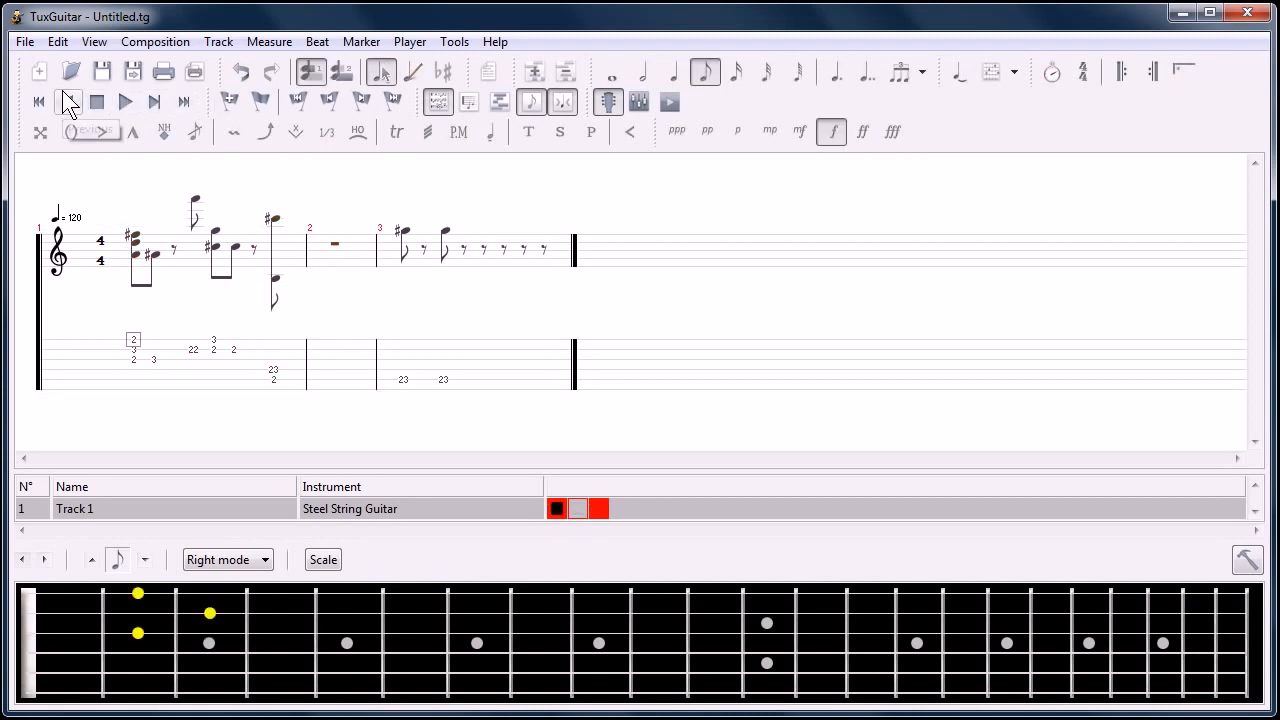
mouse_move(96, 176)
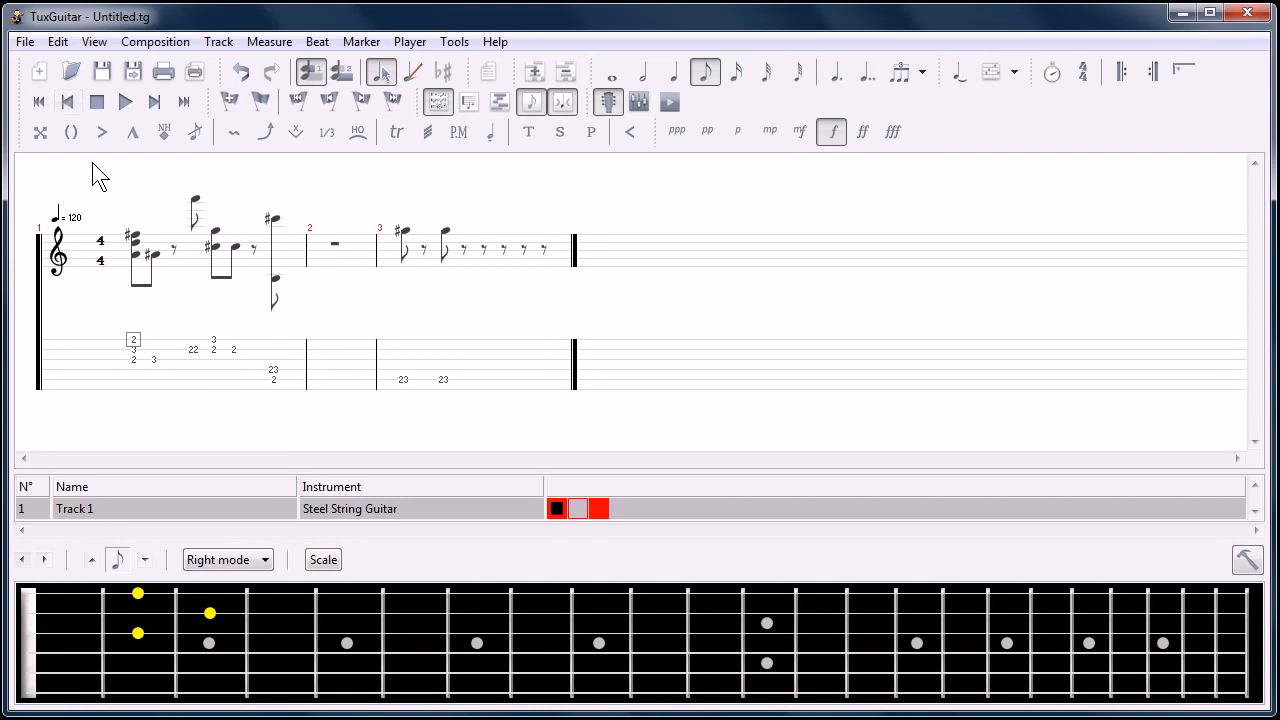
mouse_move(76, 70)
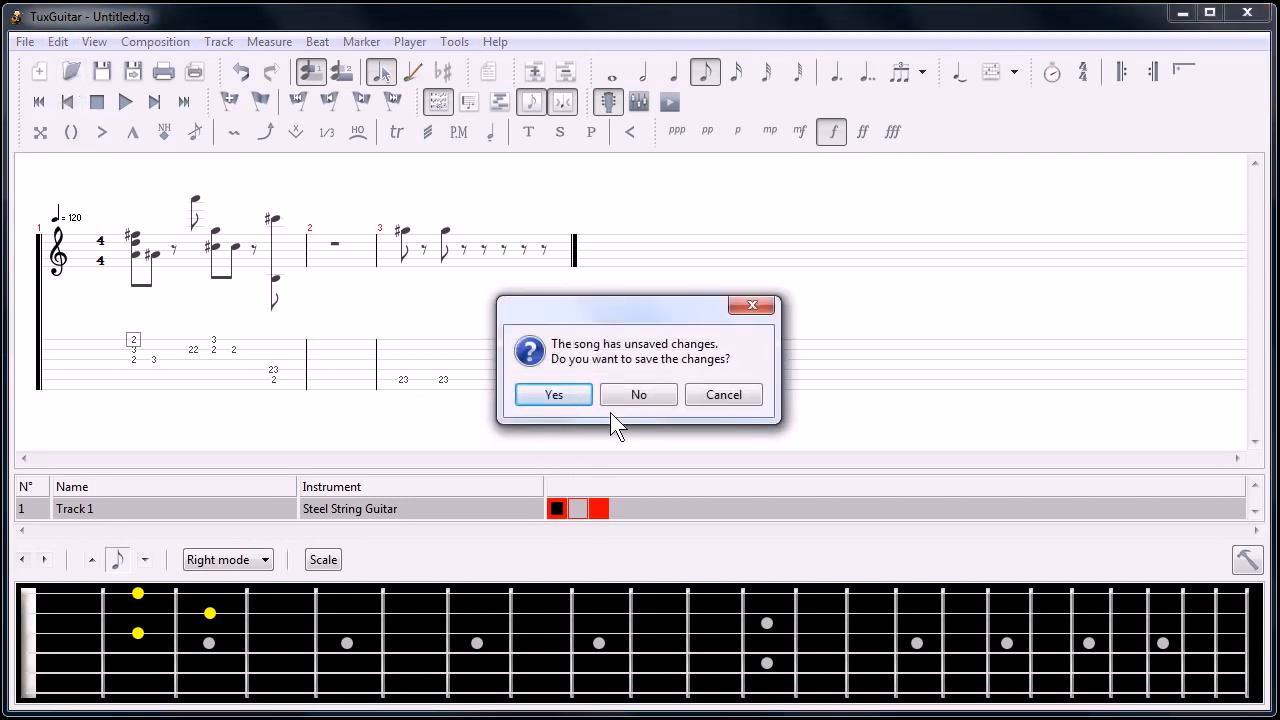
Discard the sketch and open the Nintendo - Megaman II - Metalman tab.
click(638, 394)
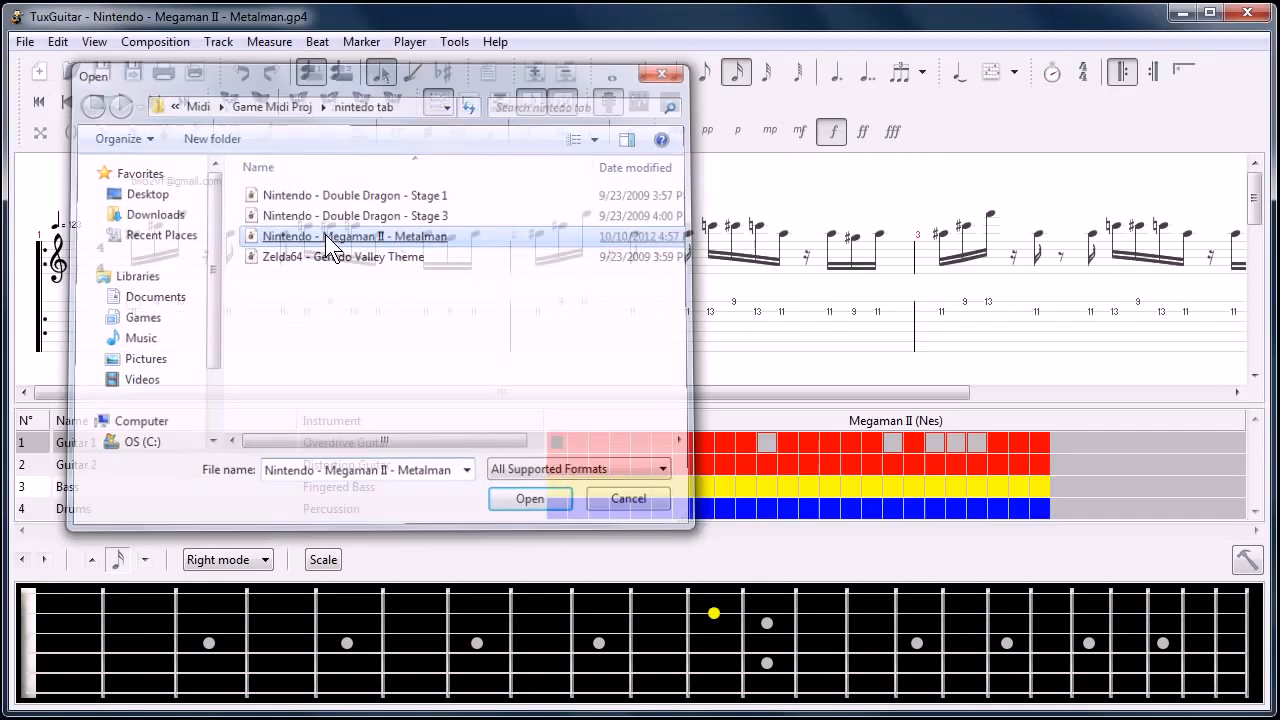
click(530, 498)
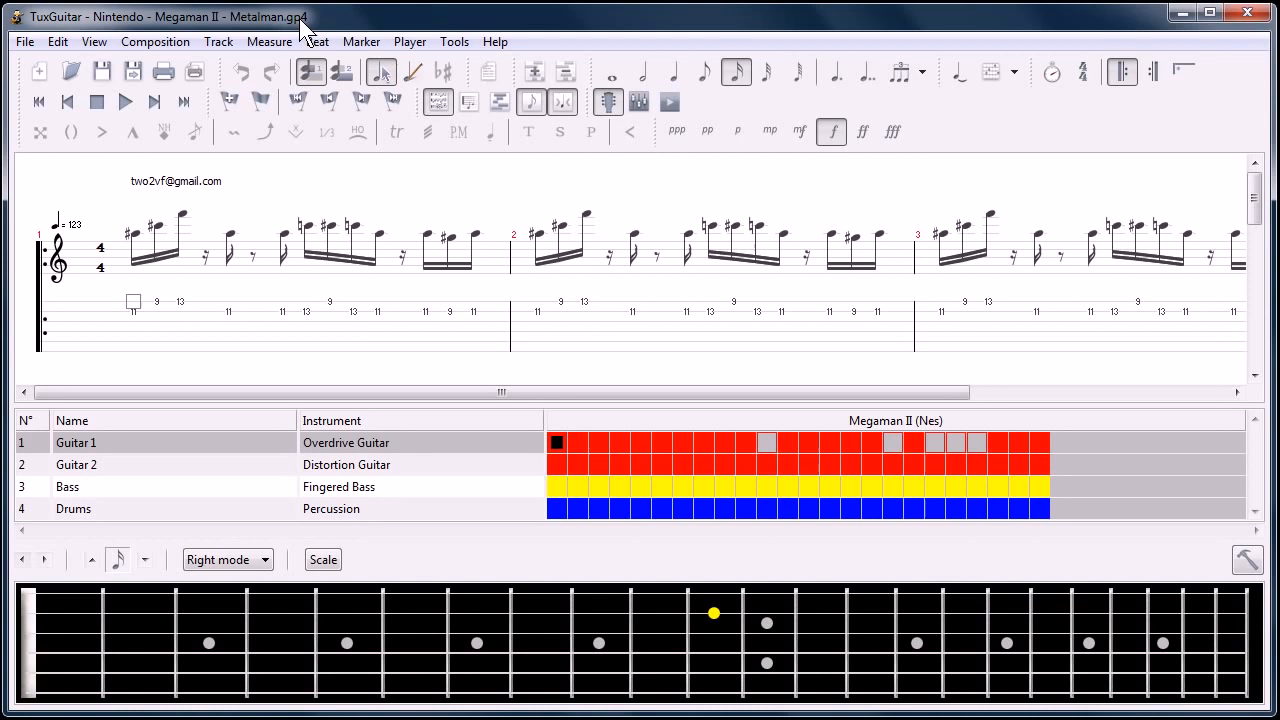
mouse_move(296, 264)
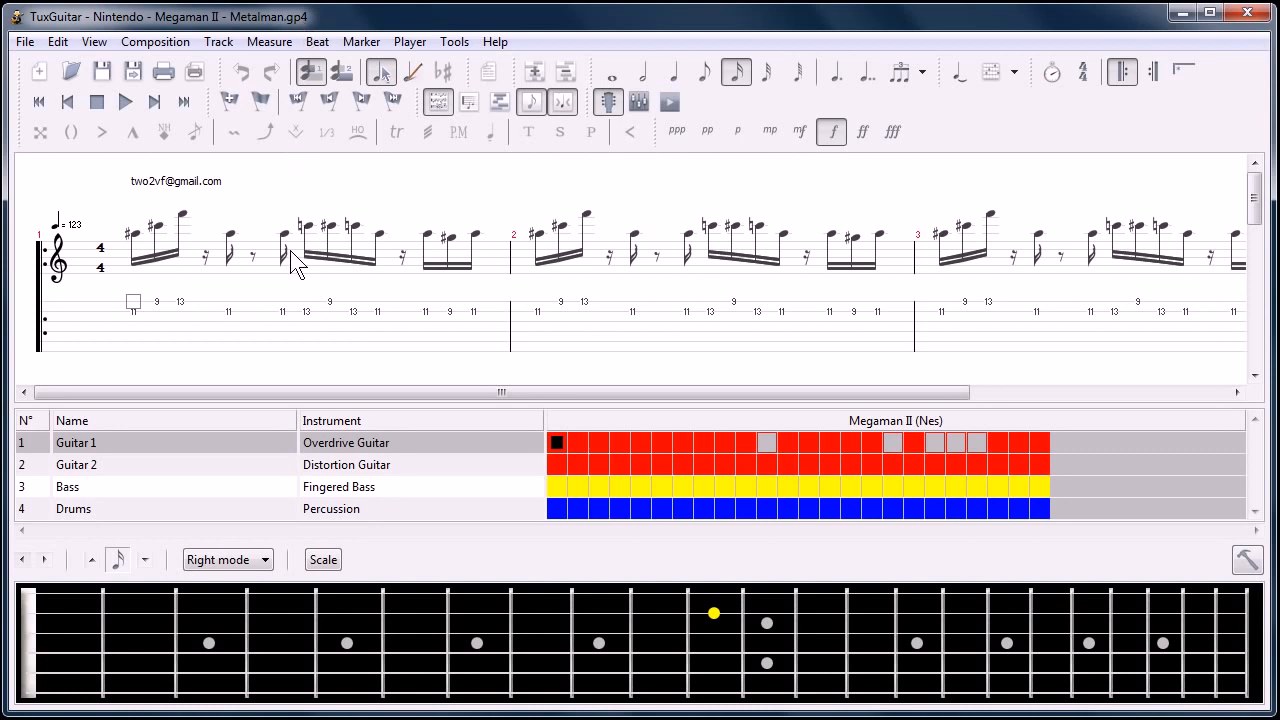
mouse_move(116, 24)
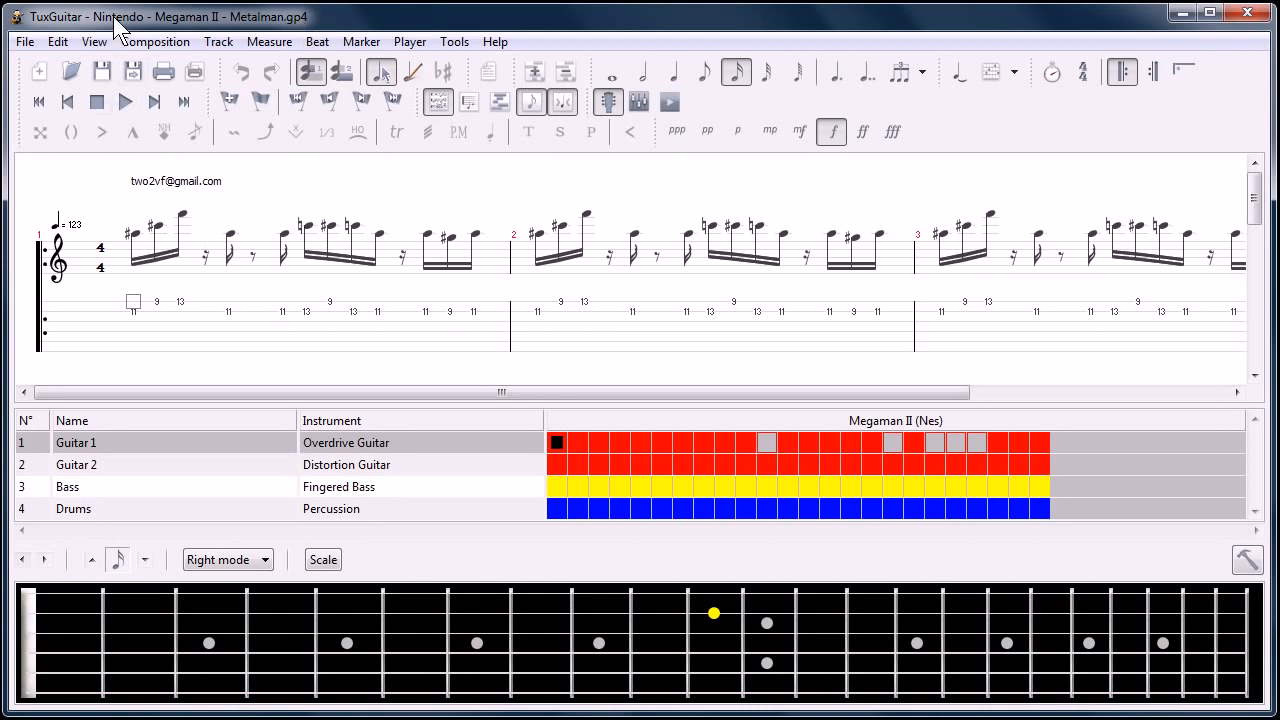
mouse_move(148, 364)
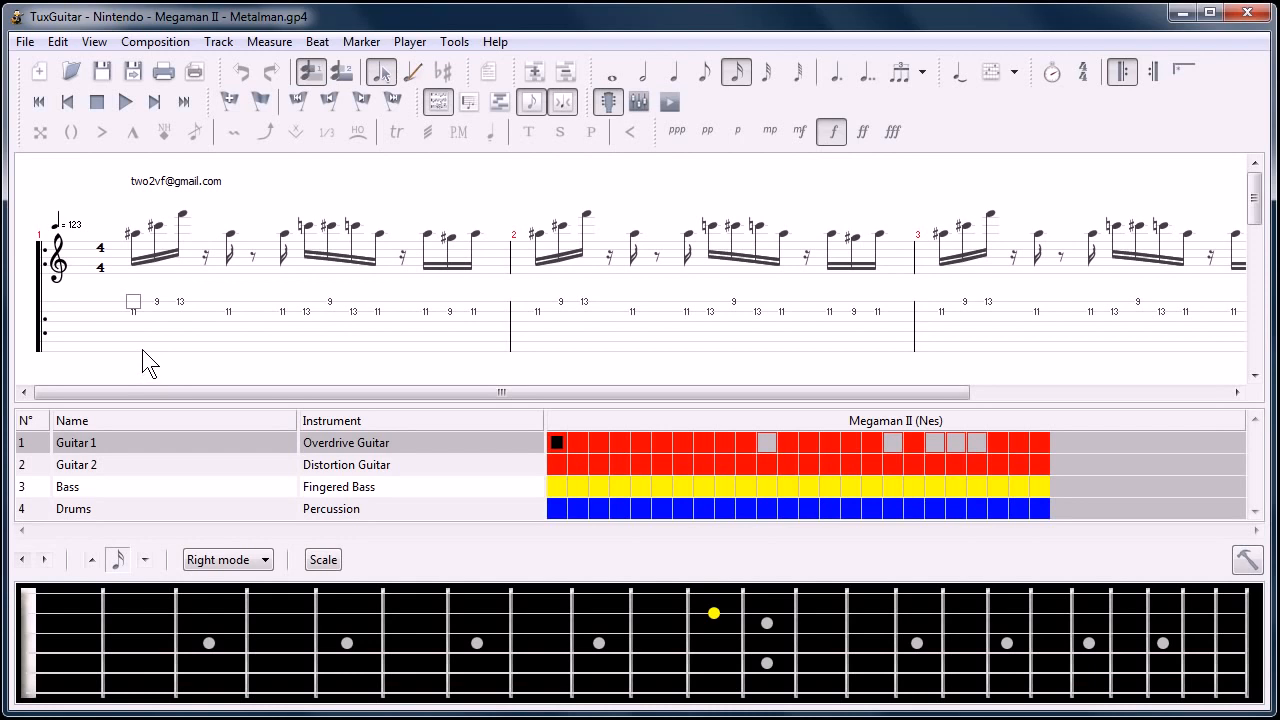
mouse_move(416, 130)
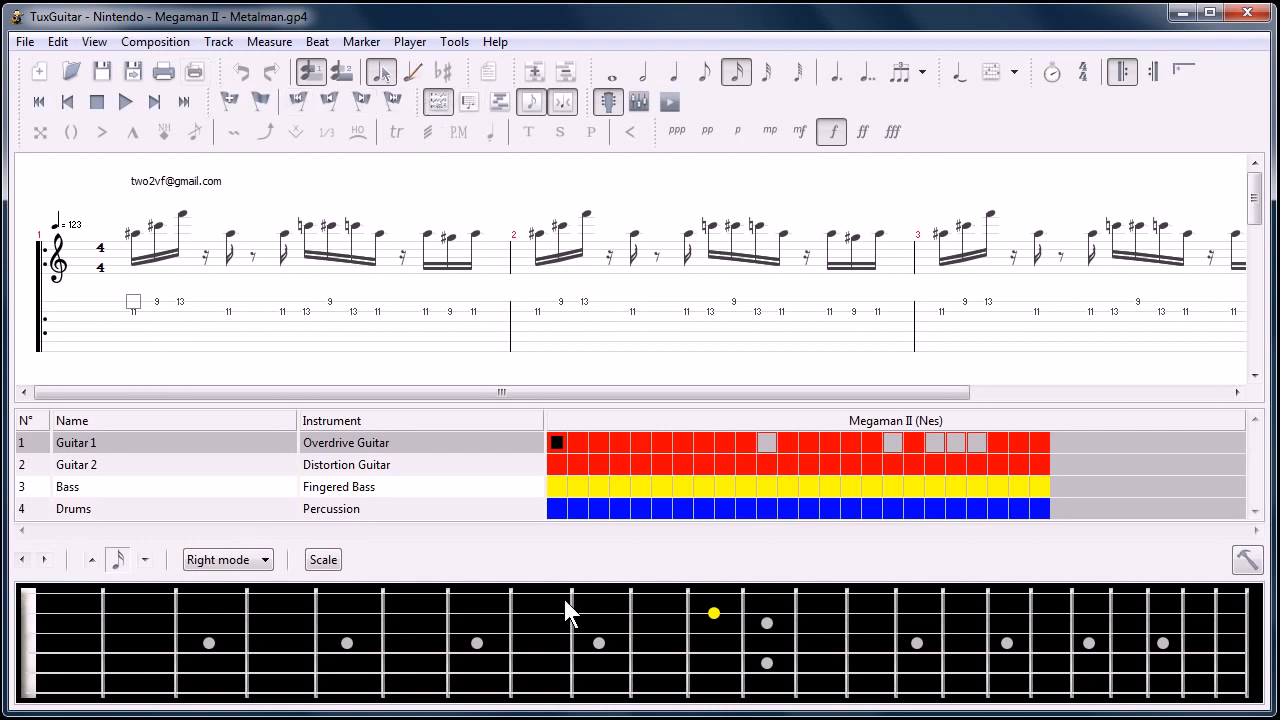
View guitar 2 in the Piano Editor, then switch to the Drums track.
click(126, 100)
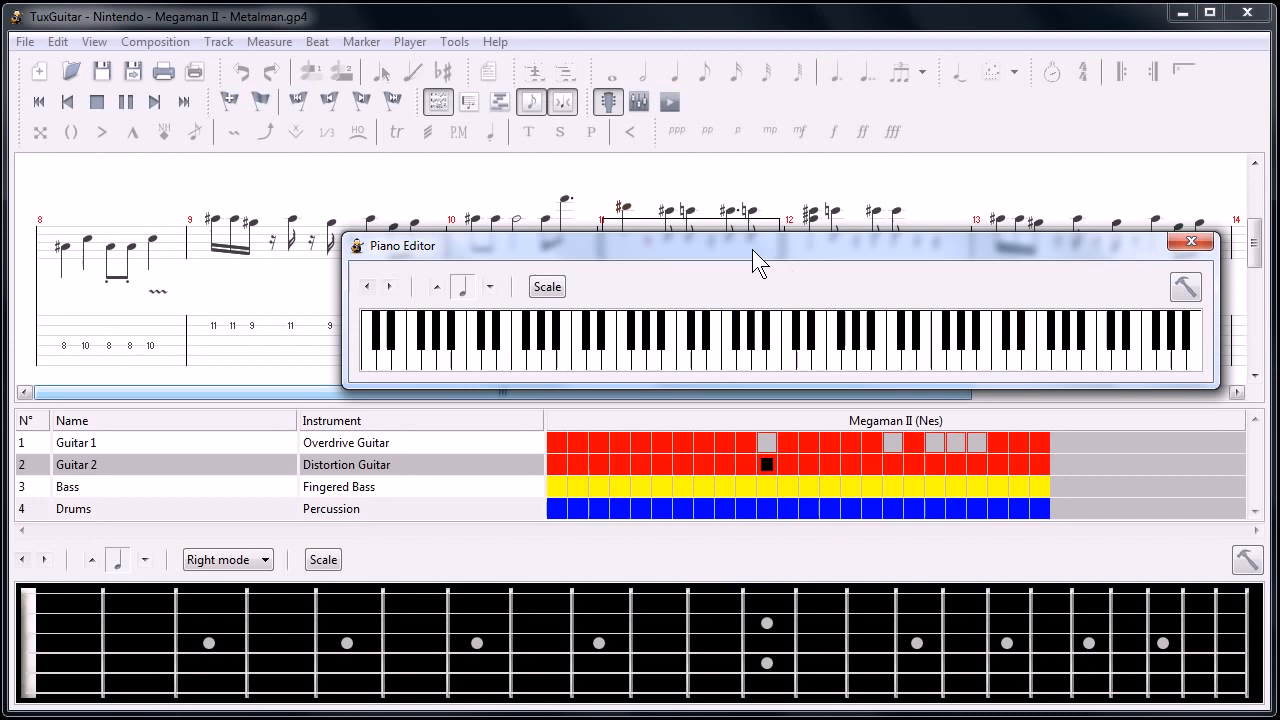
click(1190, 242)
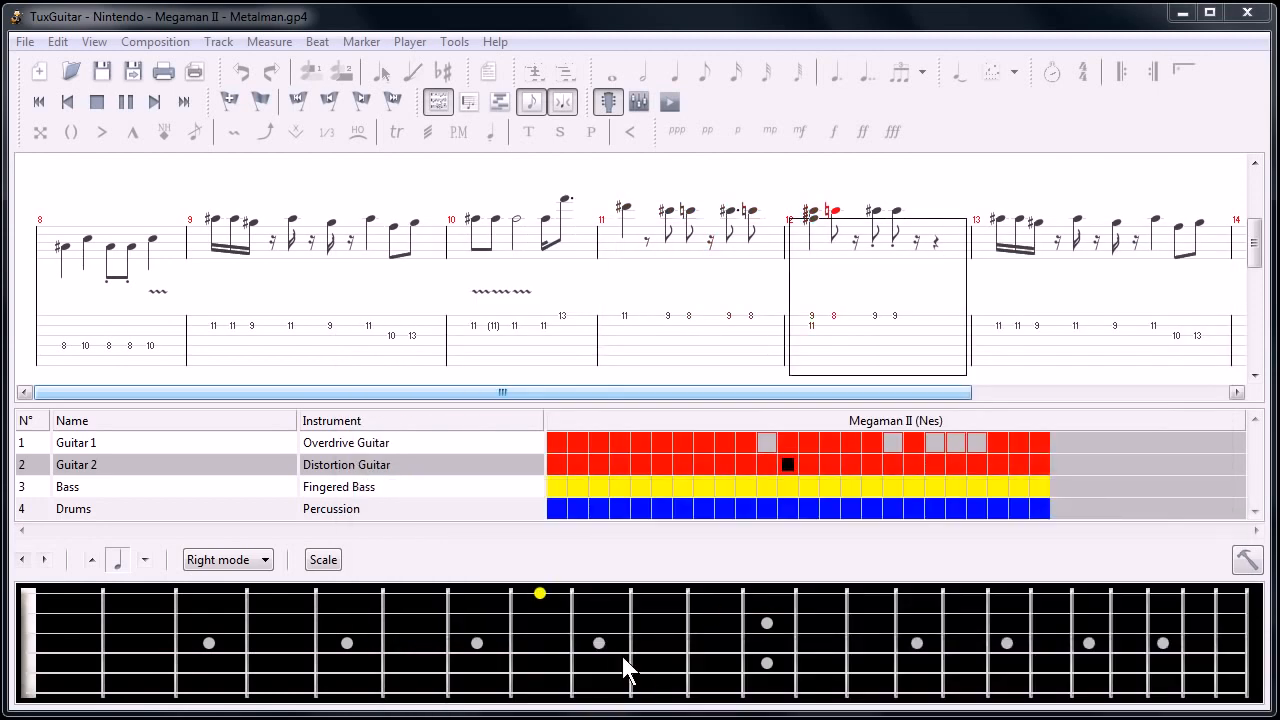
click(76, 442)
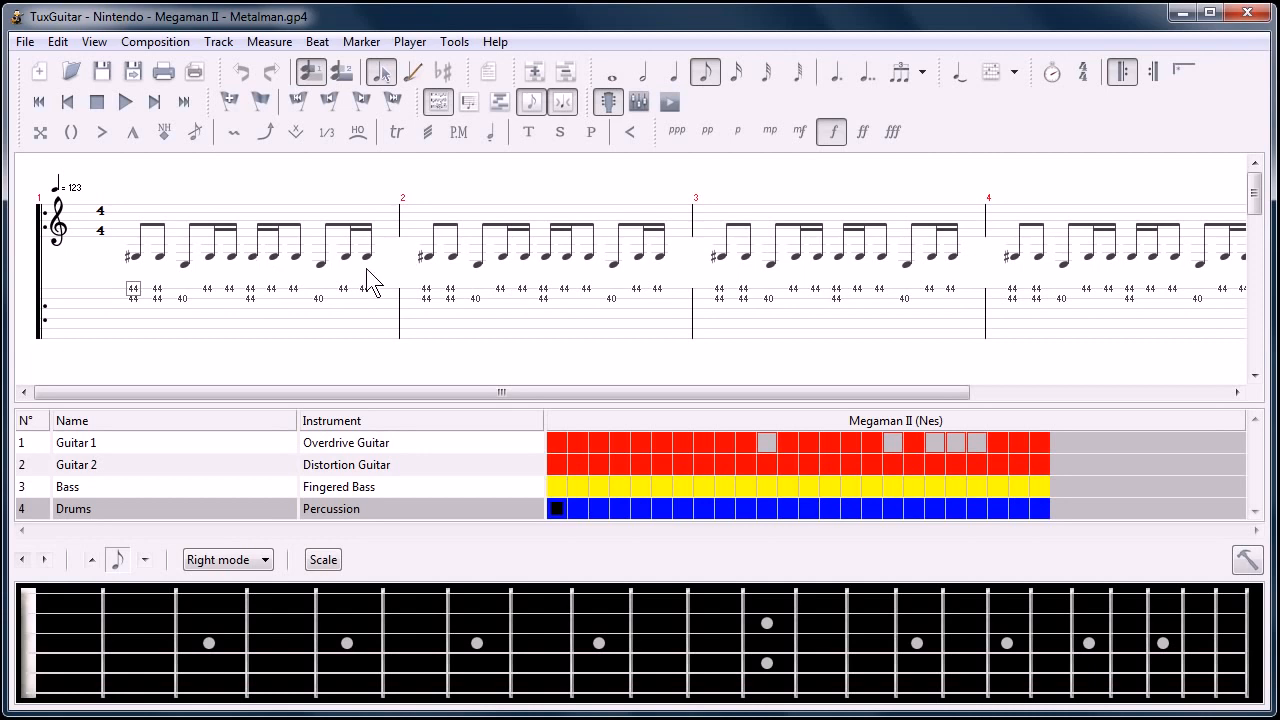
mouse_move(424, 300)
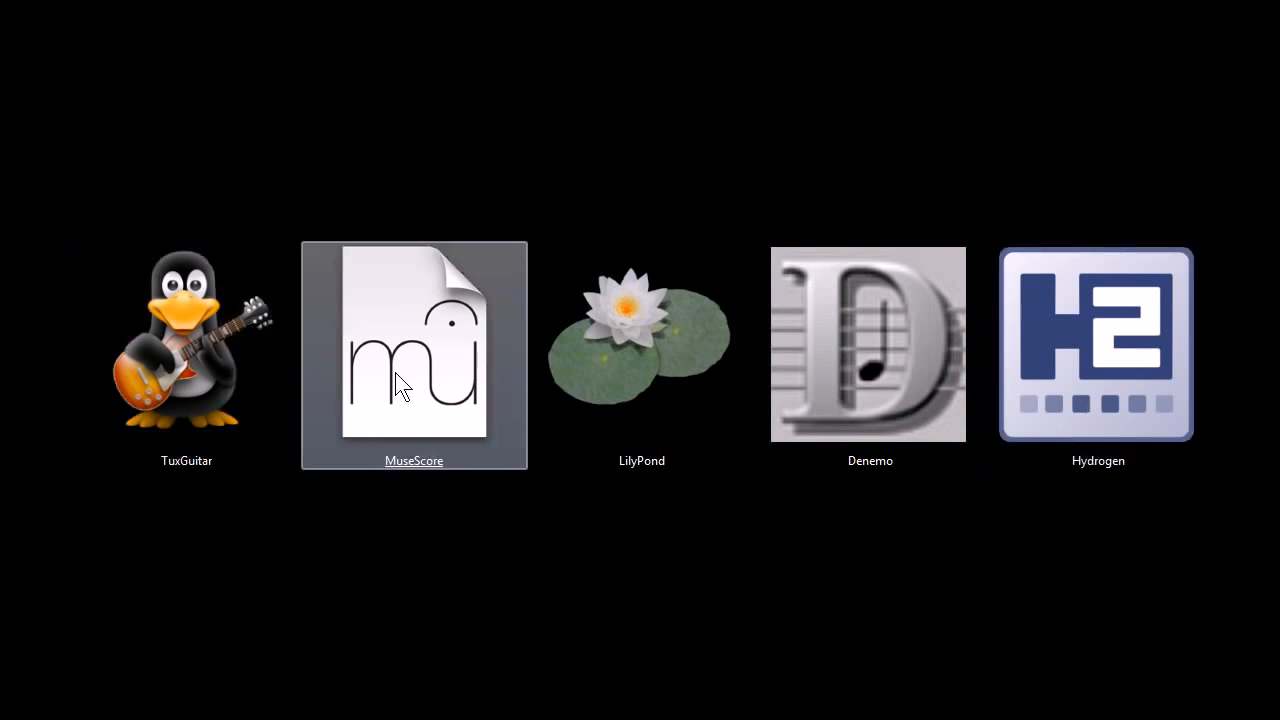
Launch MuseScore, play back the opening bars of the Reunion_Example score and stop.
double_click(412, 344)
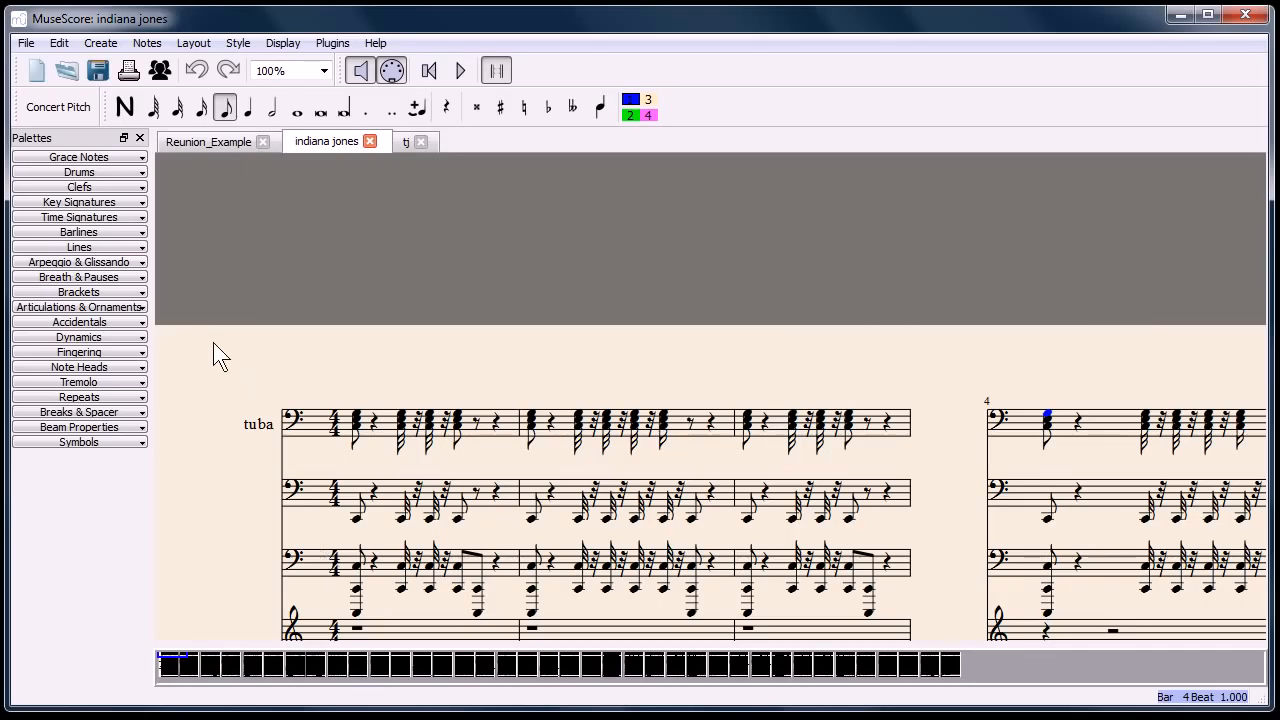
click(208, 140)
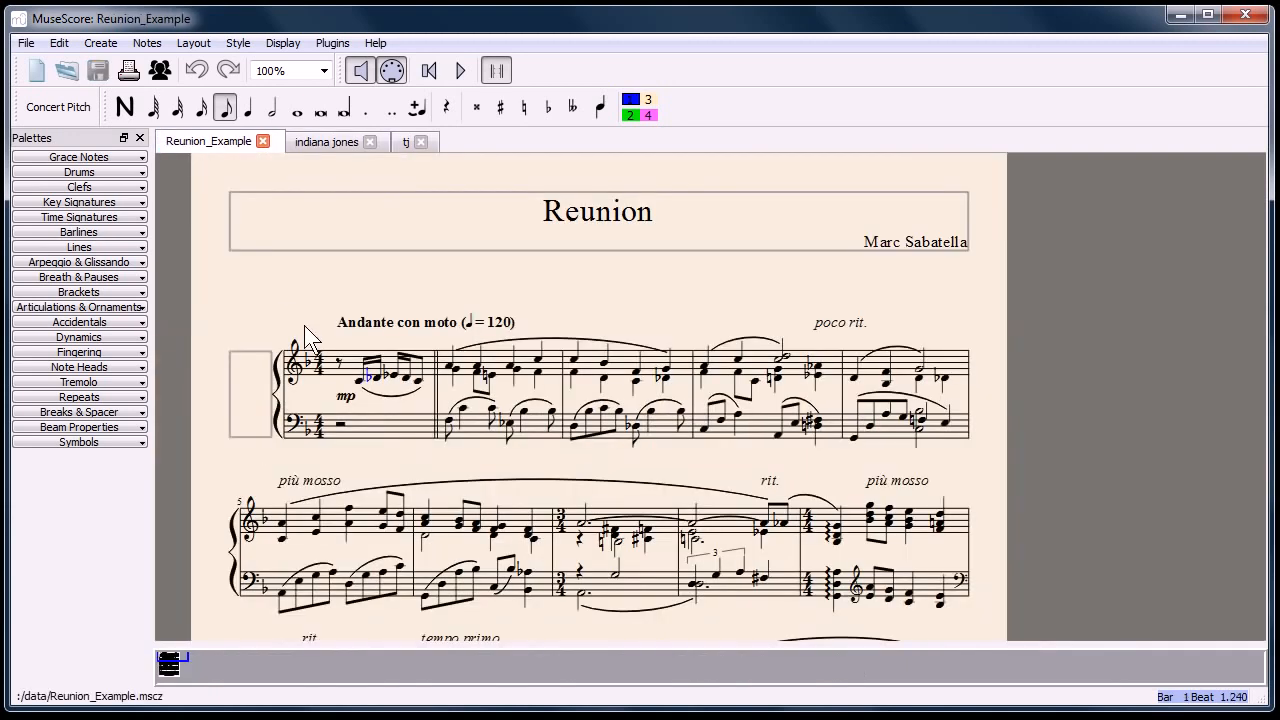
mouse_move(268, 250)
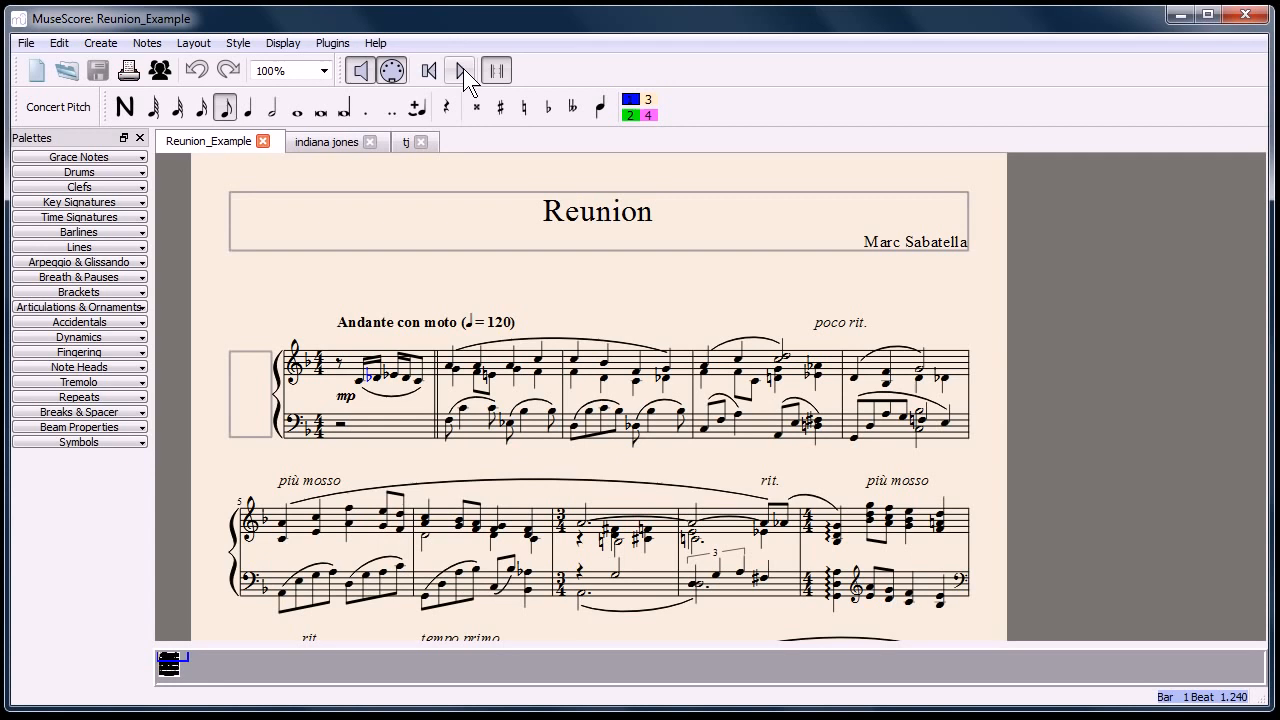
mouse_move(460, 70)
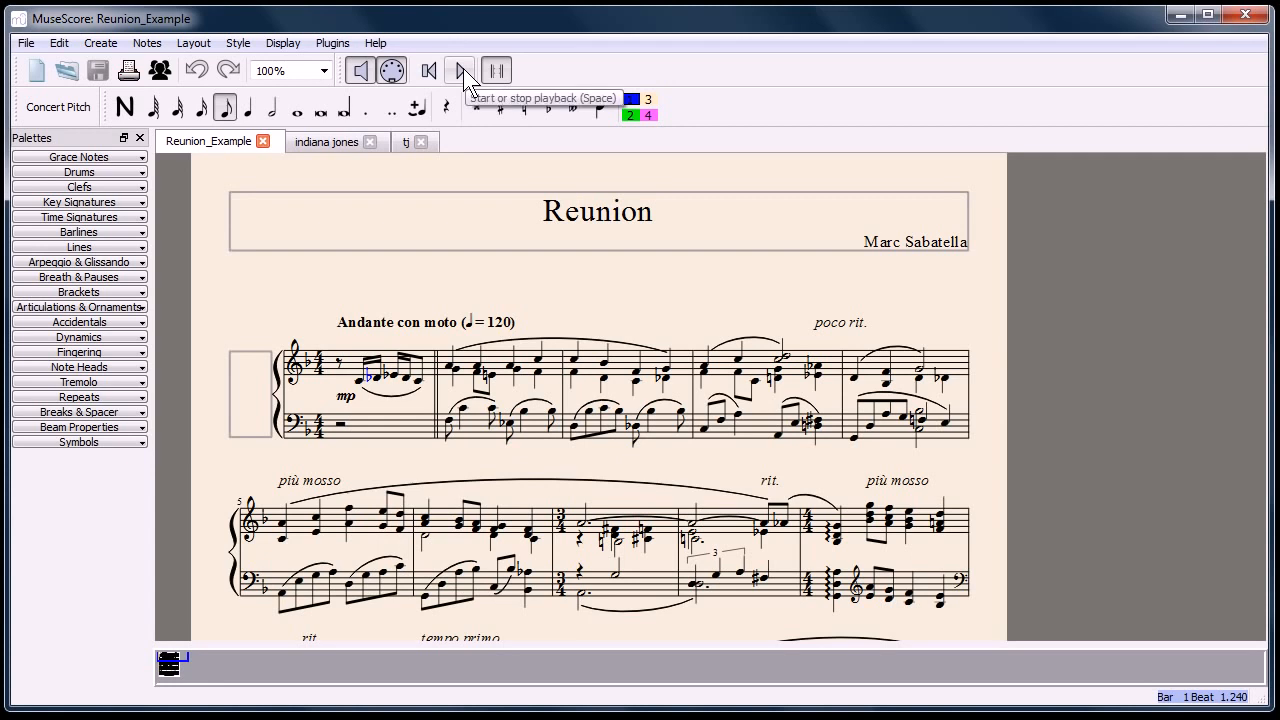
click(460, 70)
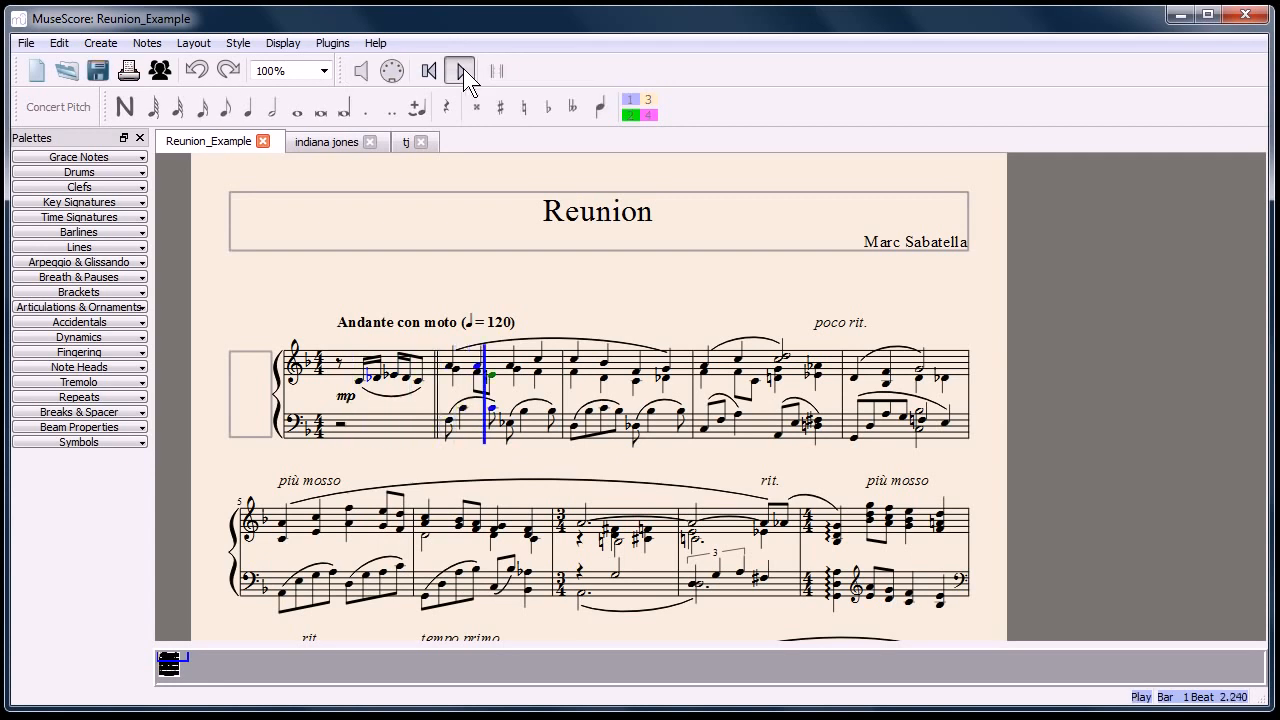
click(460, 70)
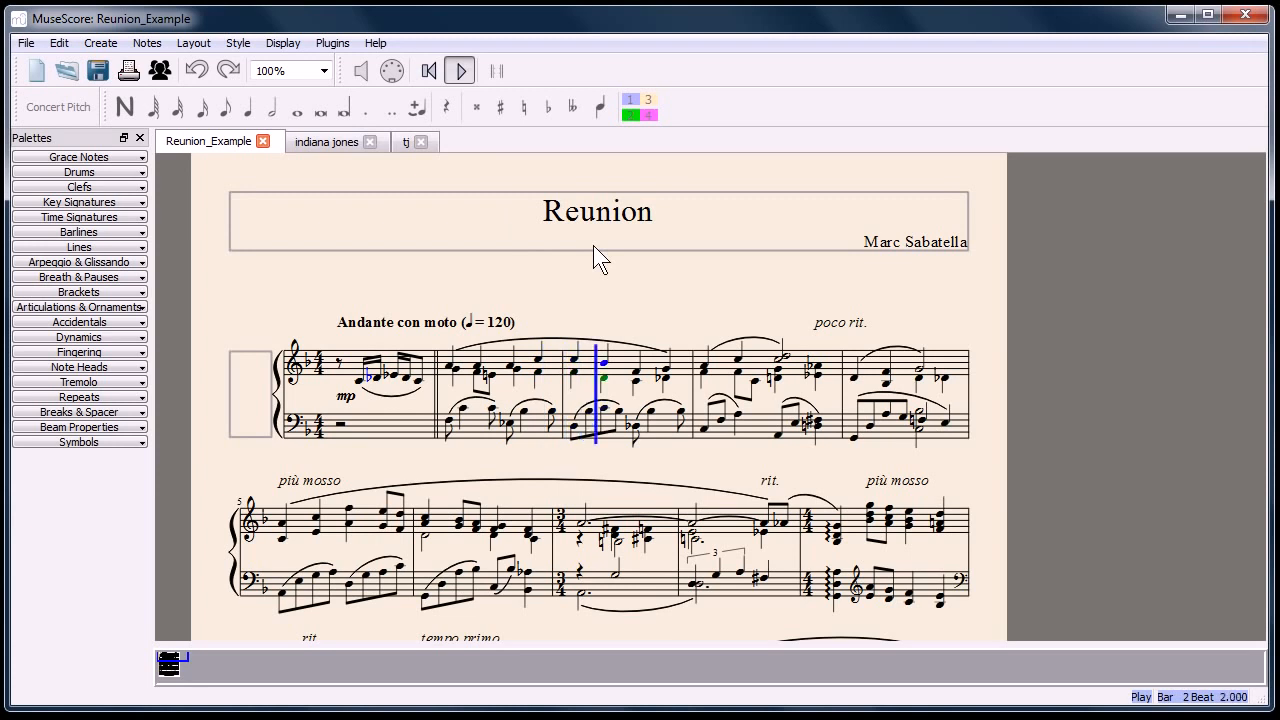
click(460, 70)
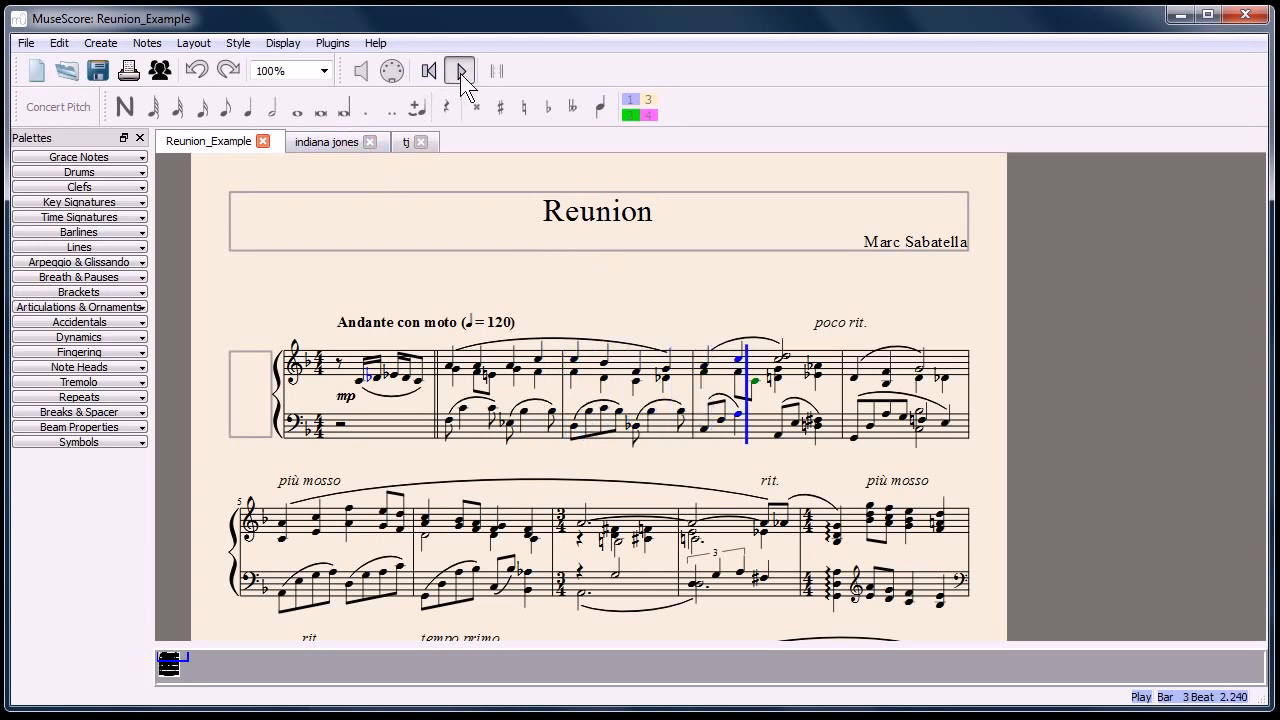
click(460, 70)
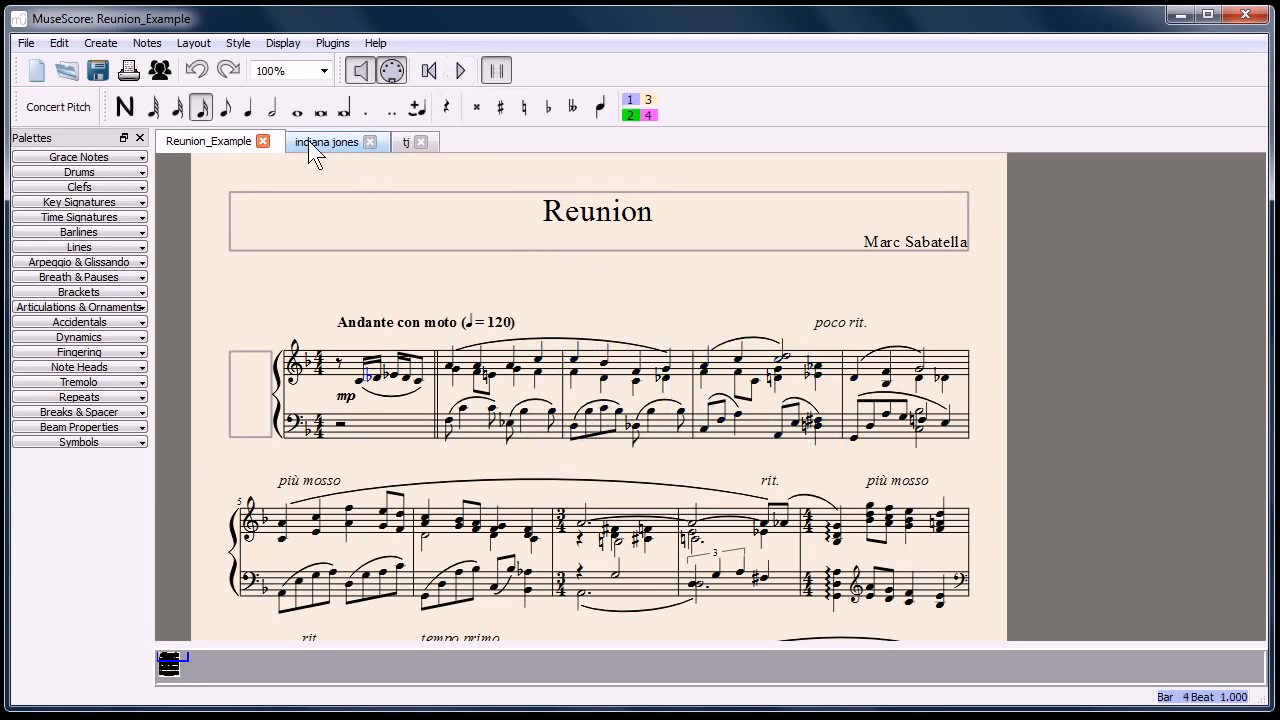
Play back several bars of the indiana jones score, stop, and jump to a later page.
click(328, 140)
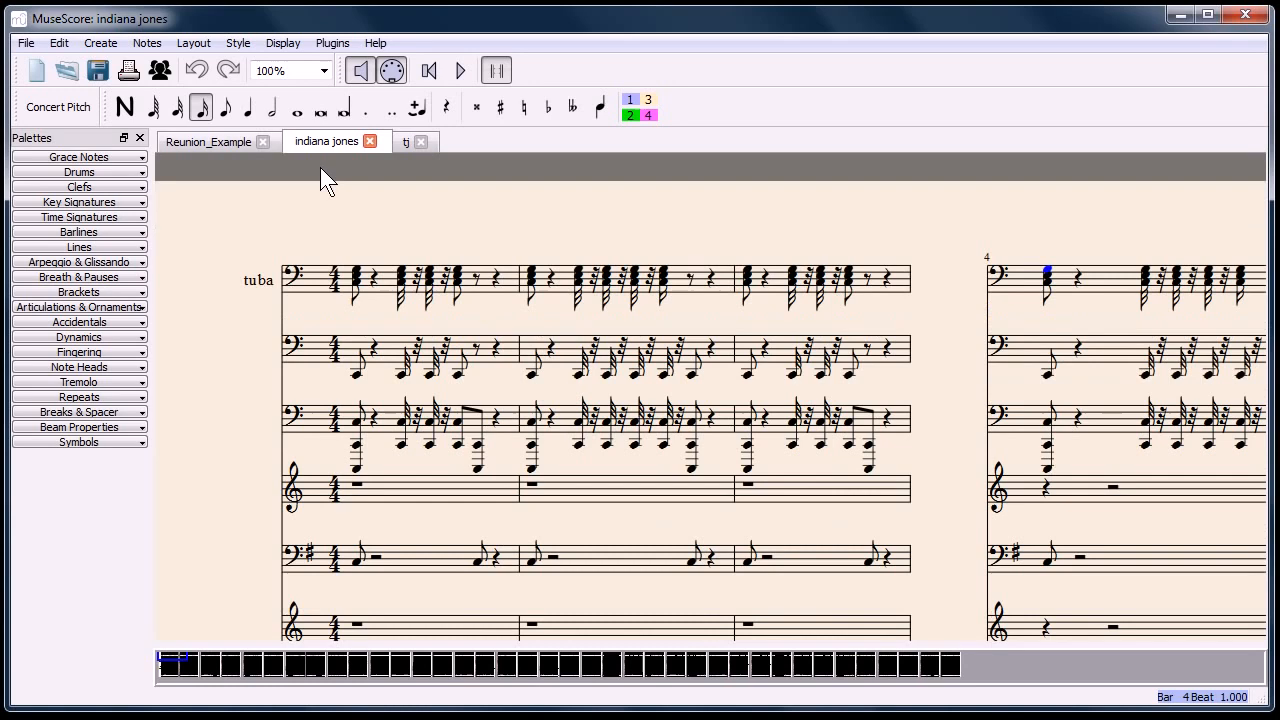
click(460, 70)
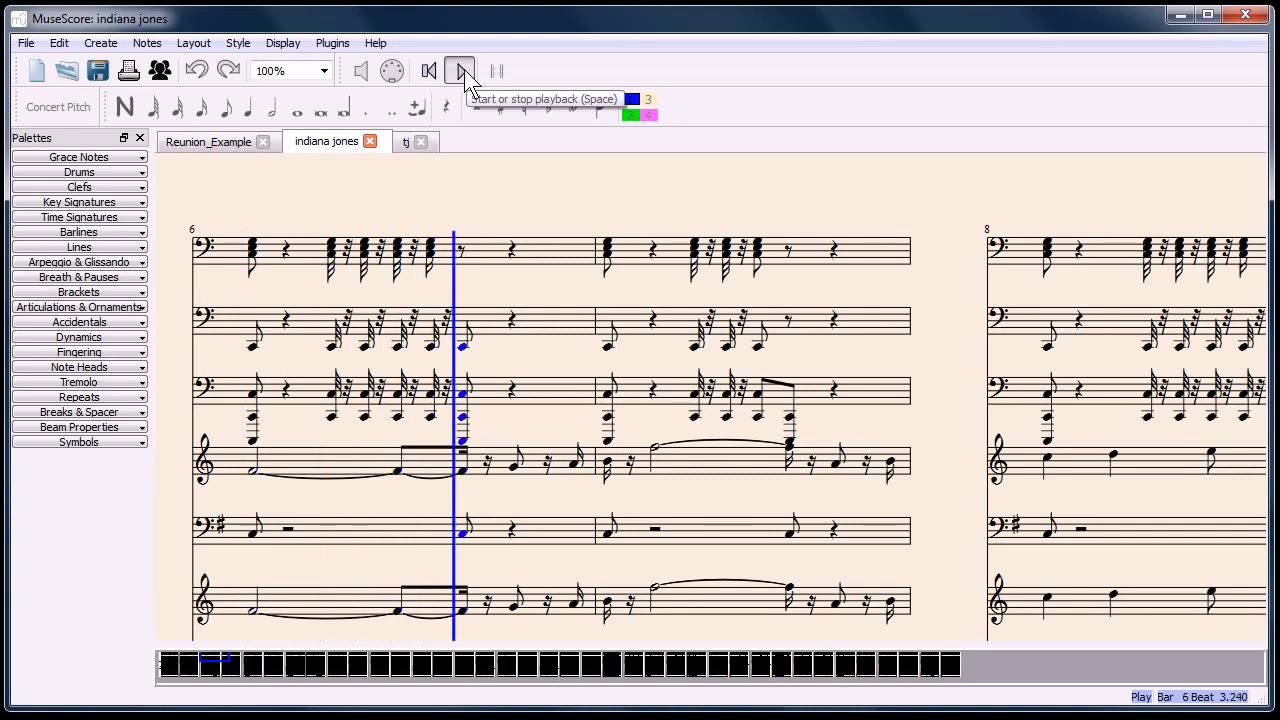
click(460, 70)
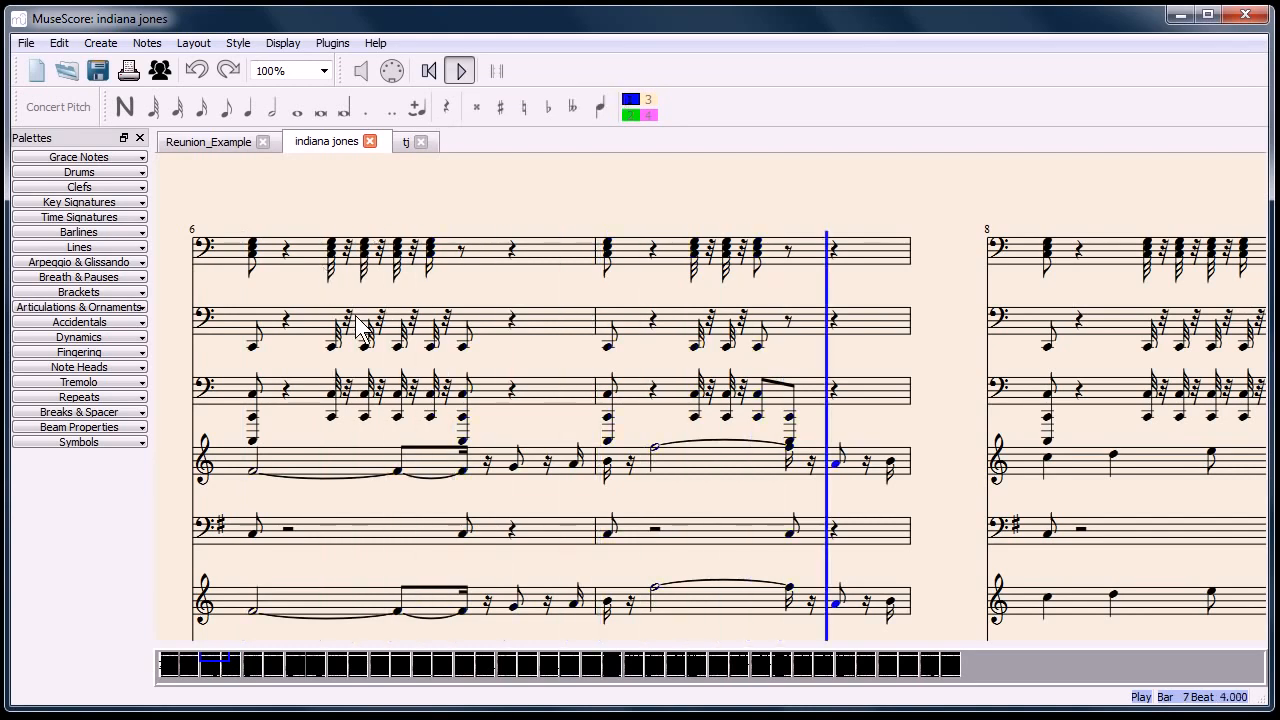
scroll(down, 3)
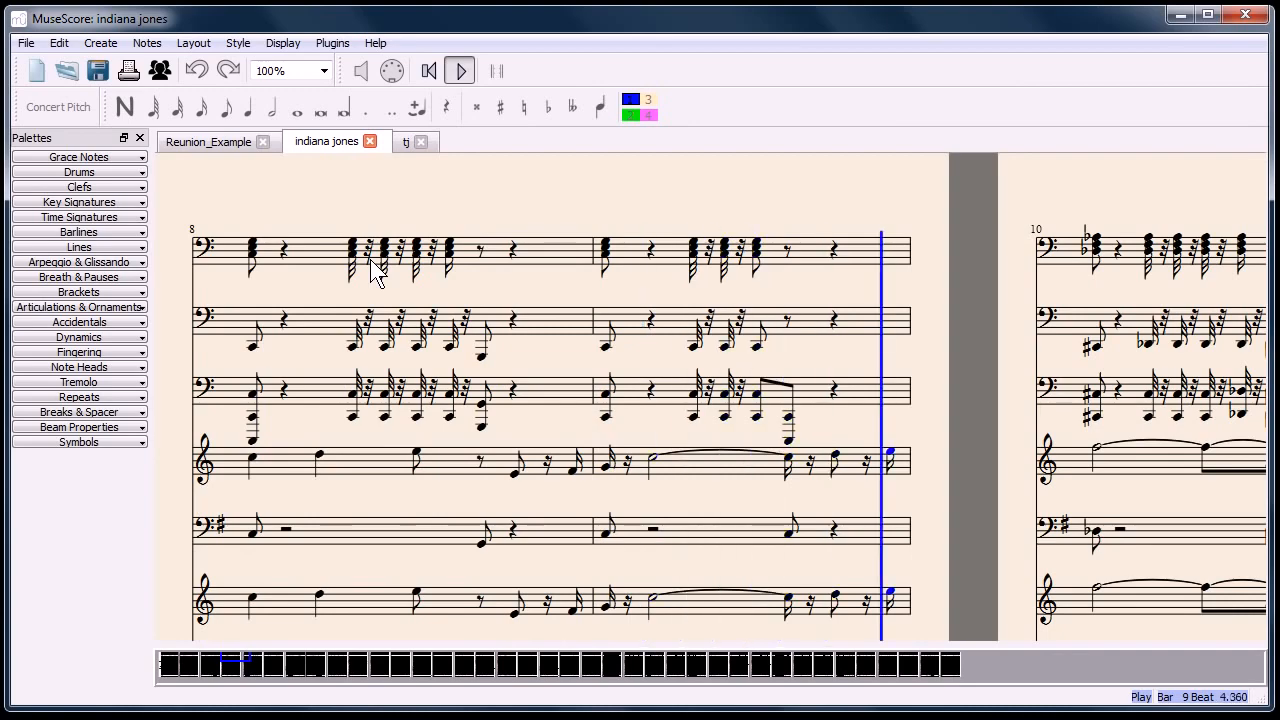
click(460, 70)
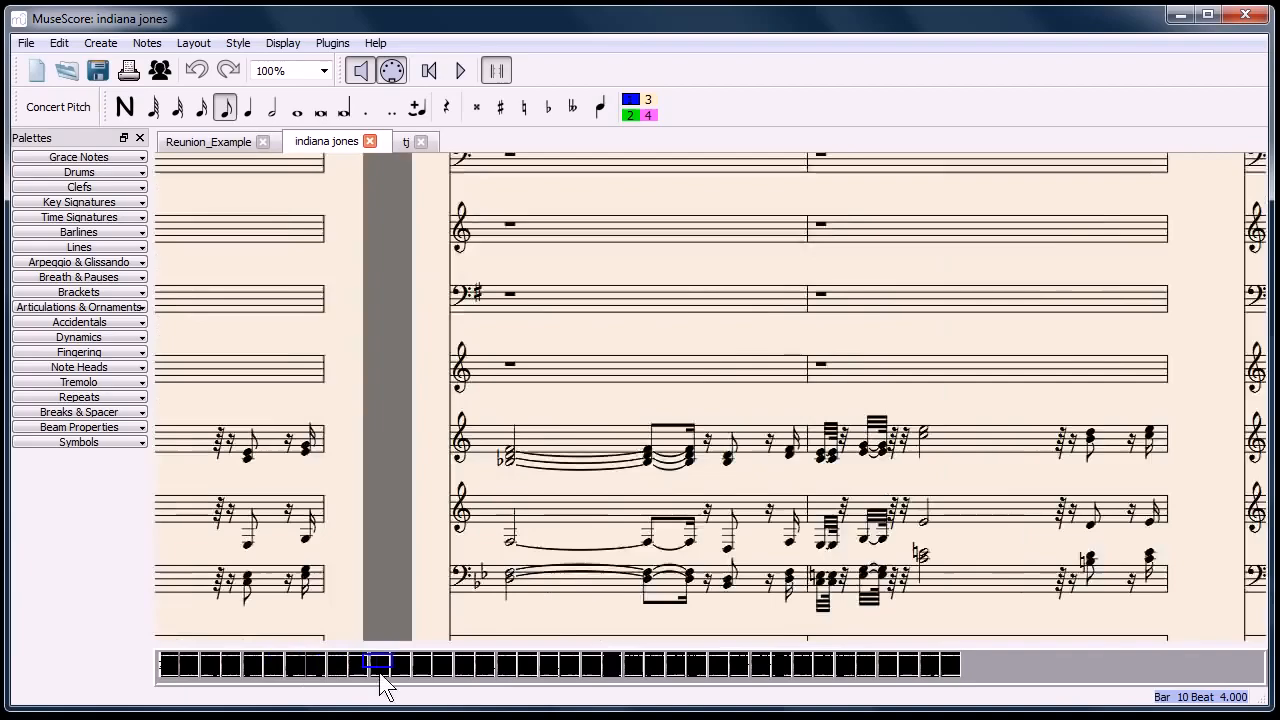
click(772, 668)
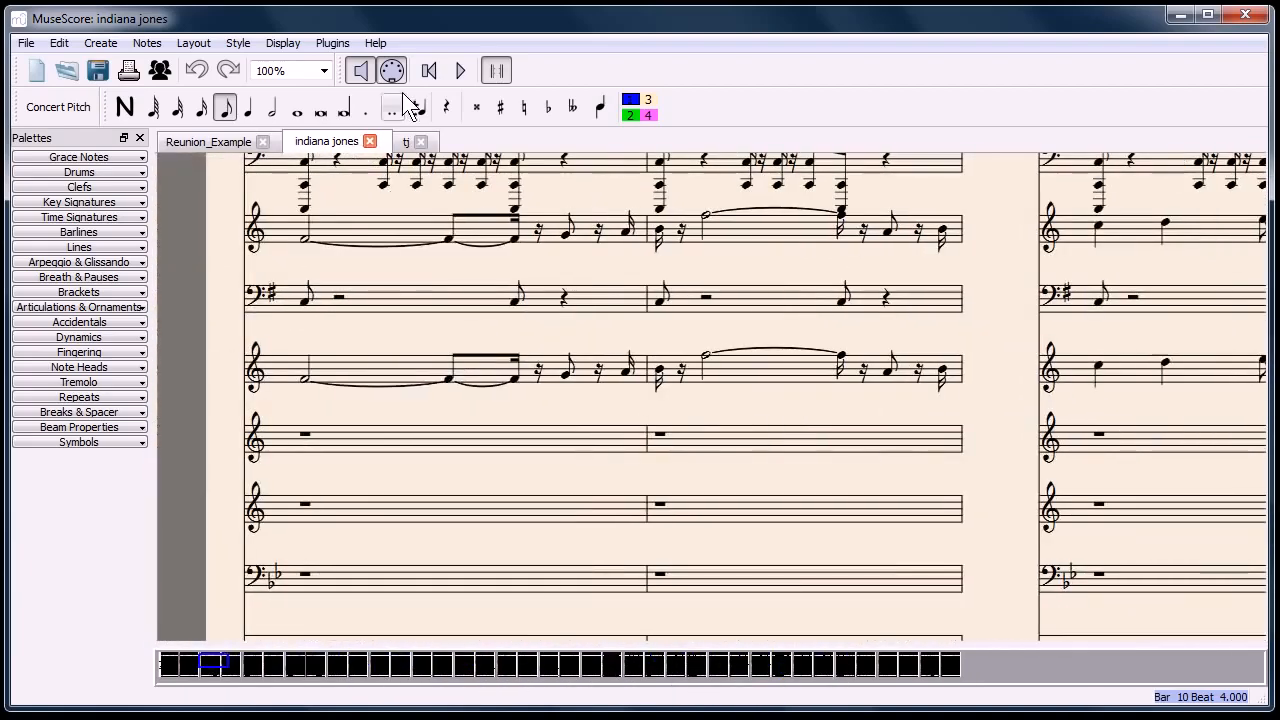
Enter a short melody in the tj score's first Clavichord bars, then minimize MuseScore.
click(406, 140)
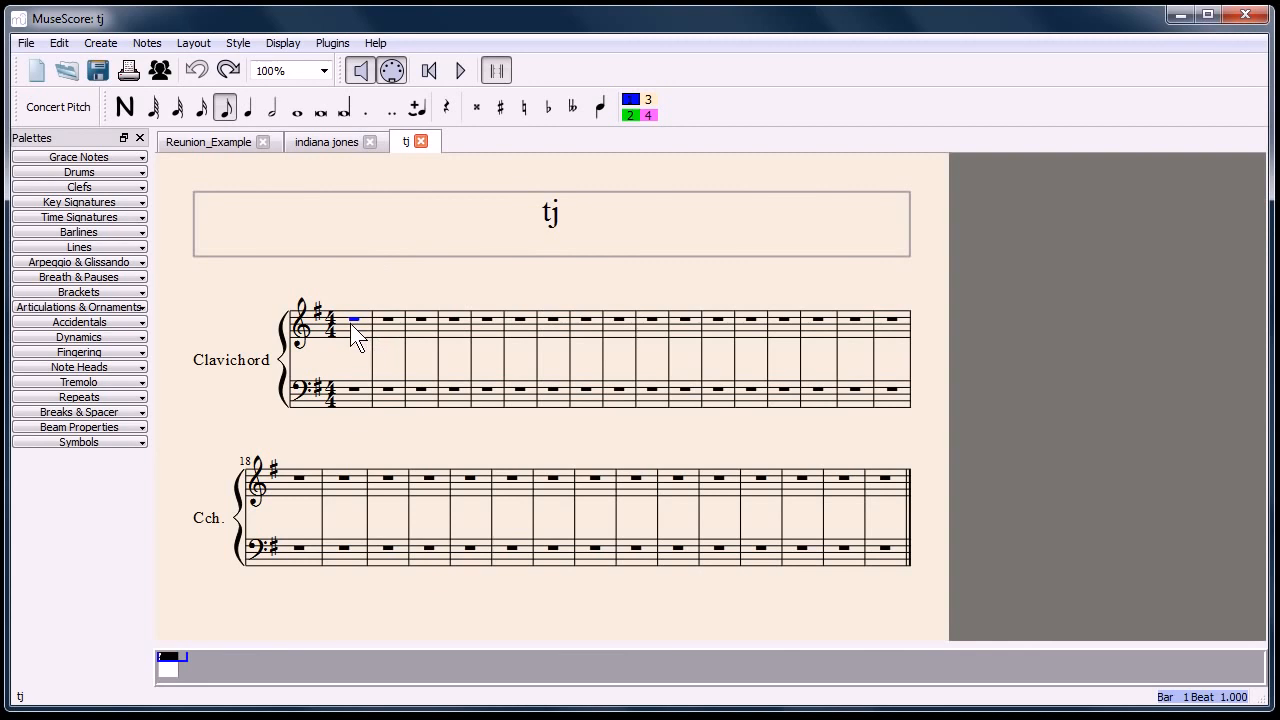
mouse_move(324, 320)
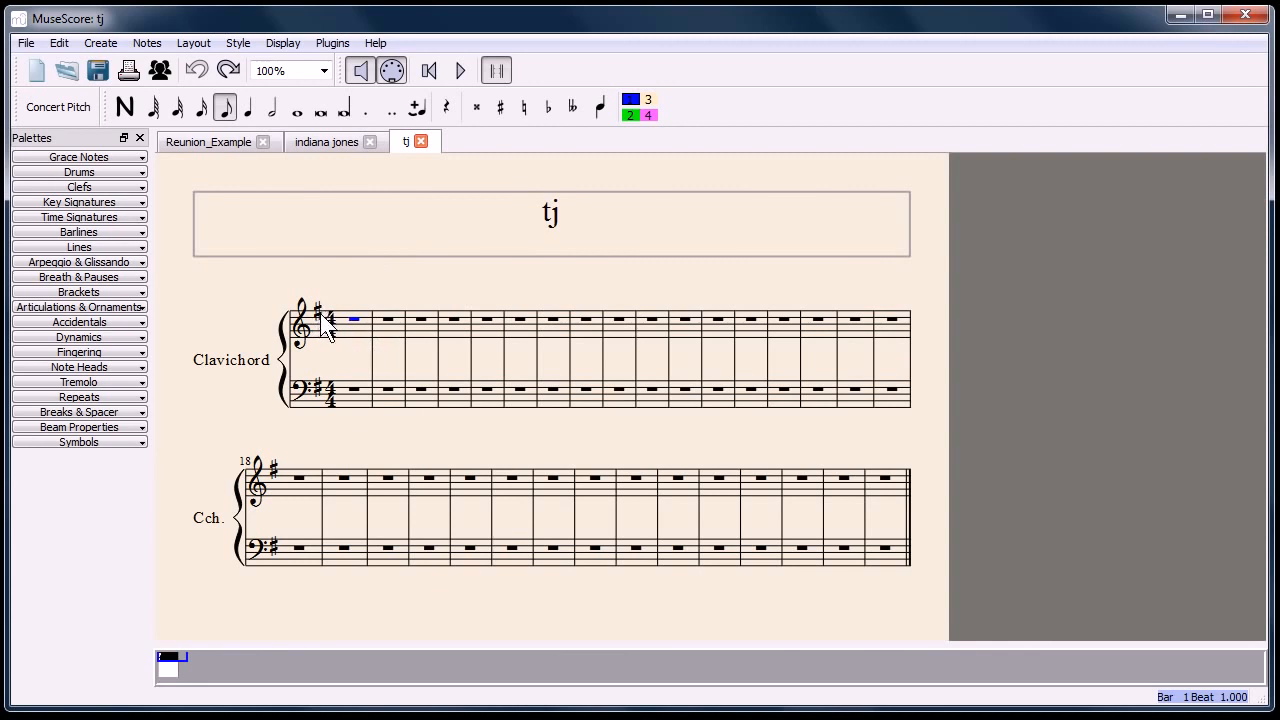
mouse_move(378, 332)
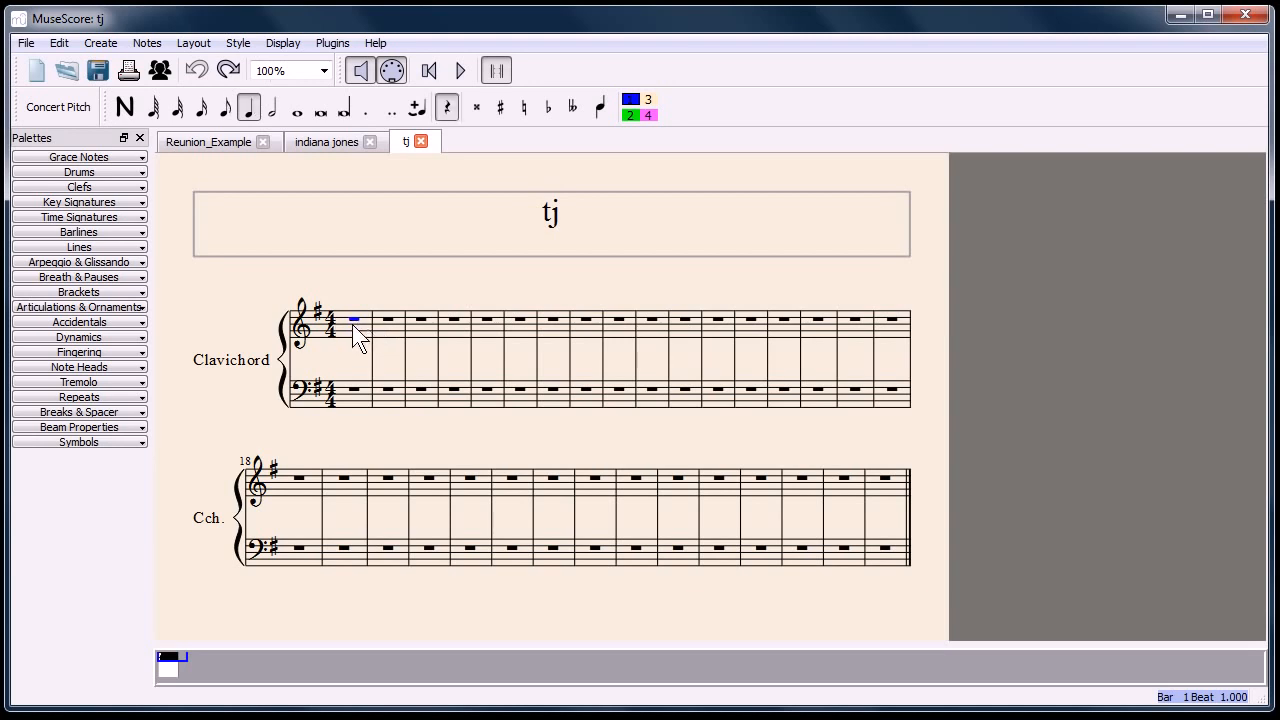
click(124, 108)
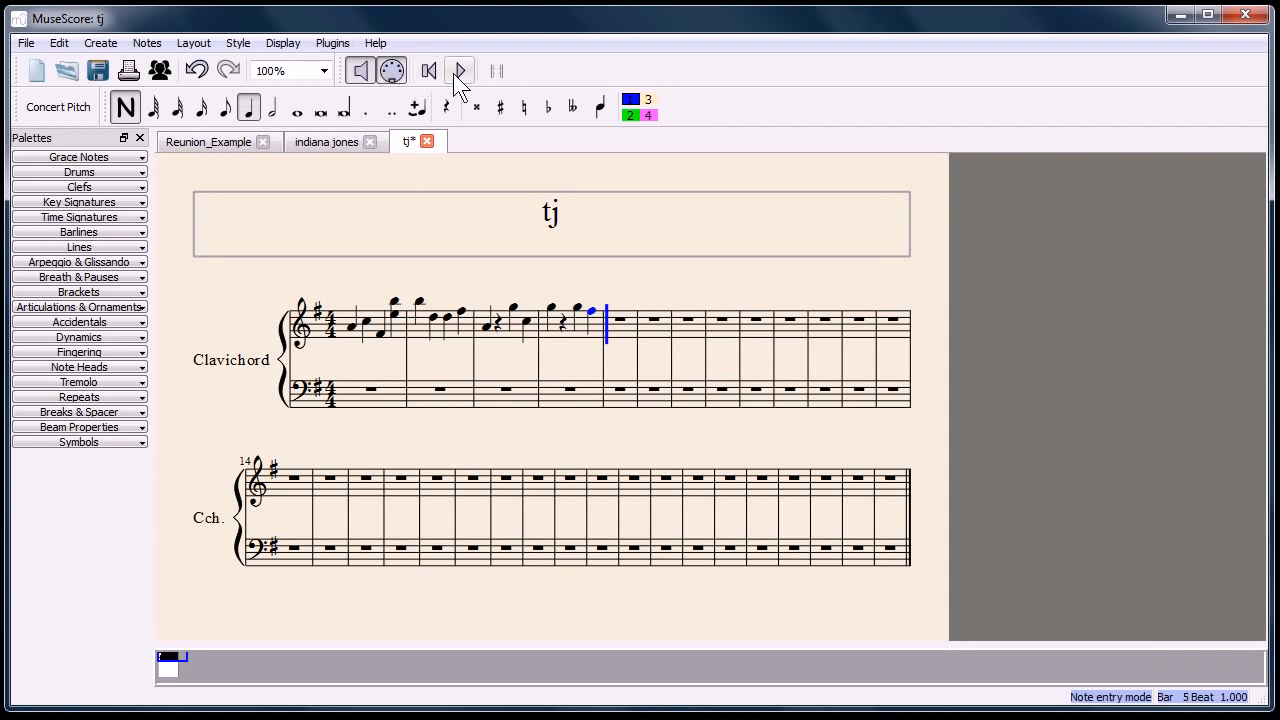
click(460, 70)
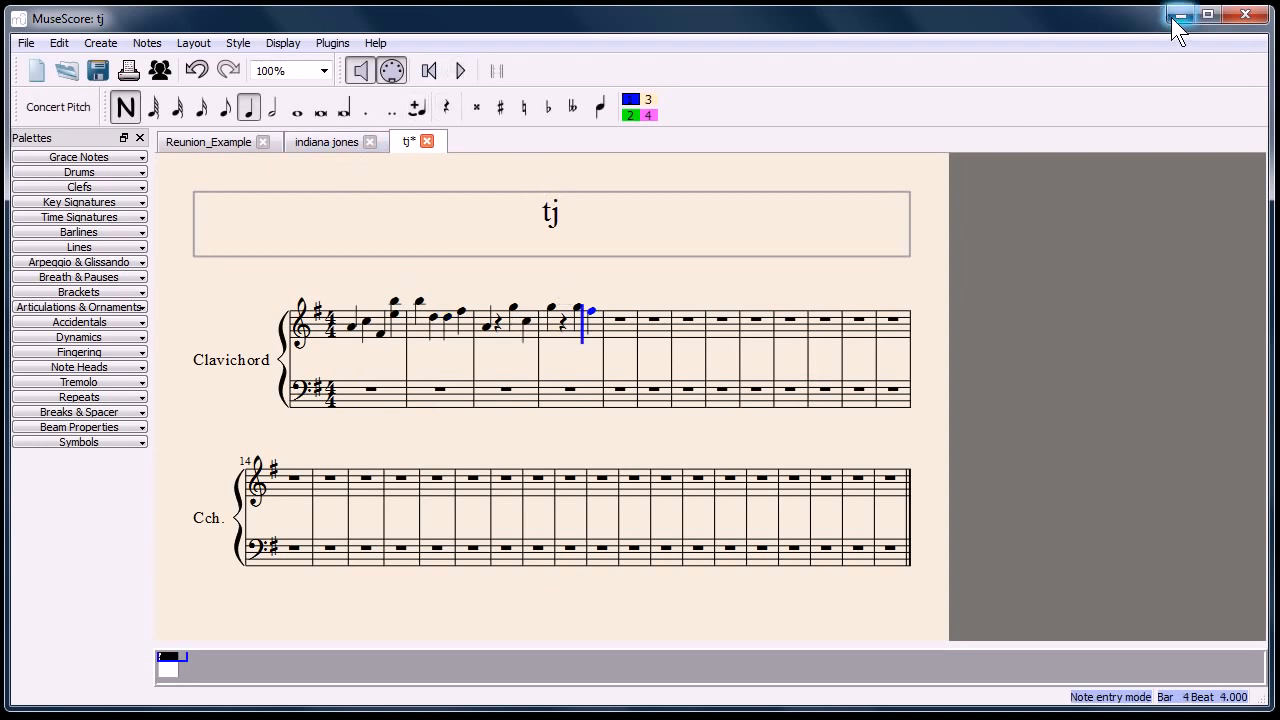
click(1178, 14)
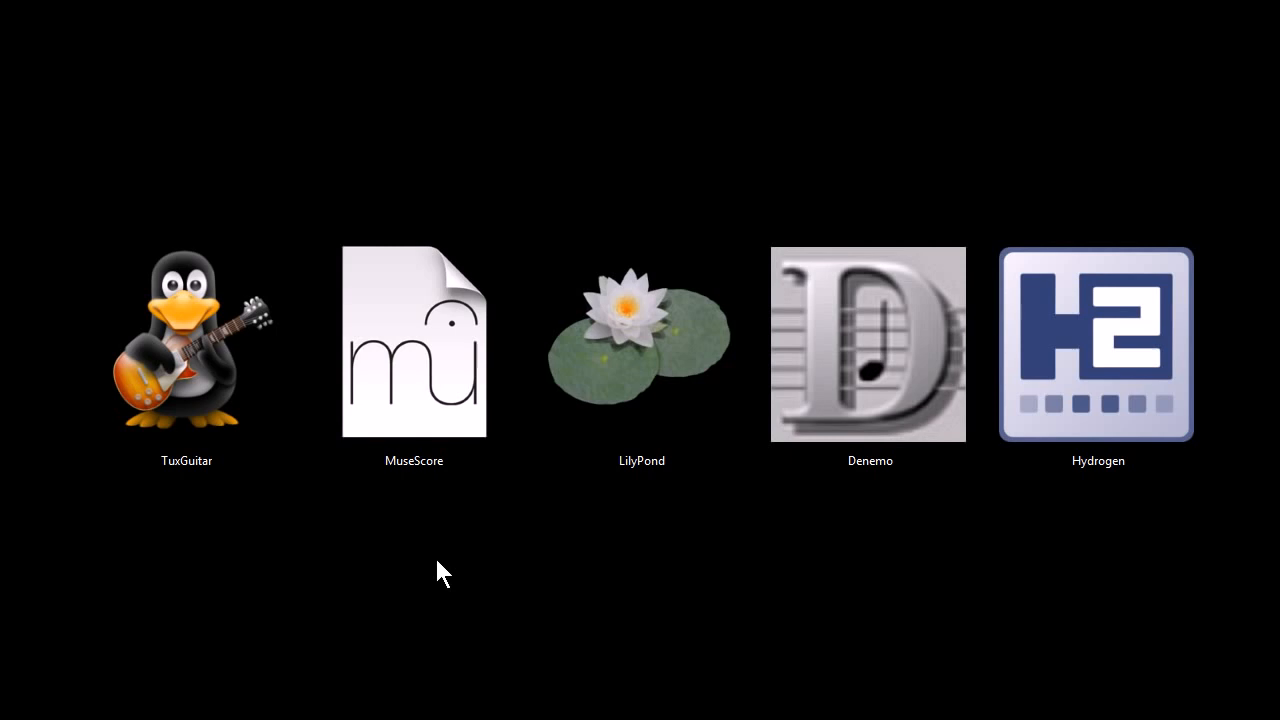
mouse_move(672, 548)
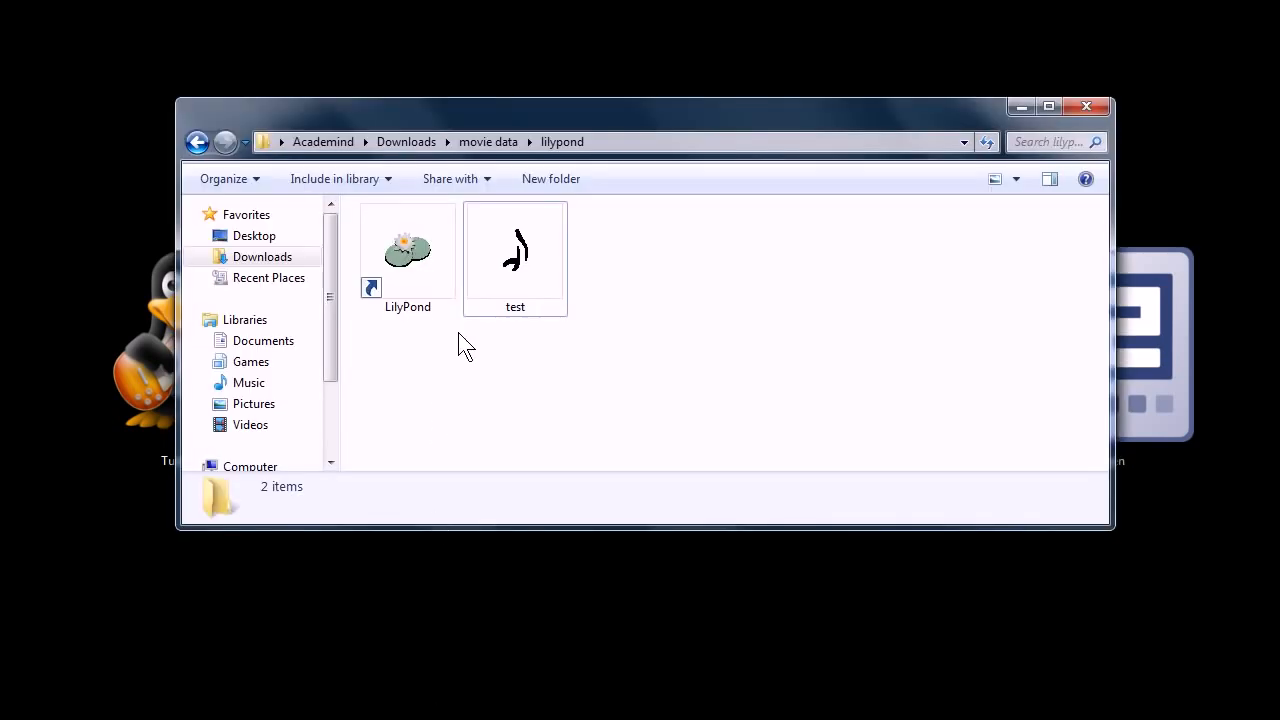
View the test.ly LilyPond scale source in Notepad++.
right_click(516, 250)
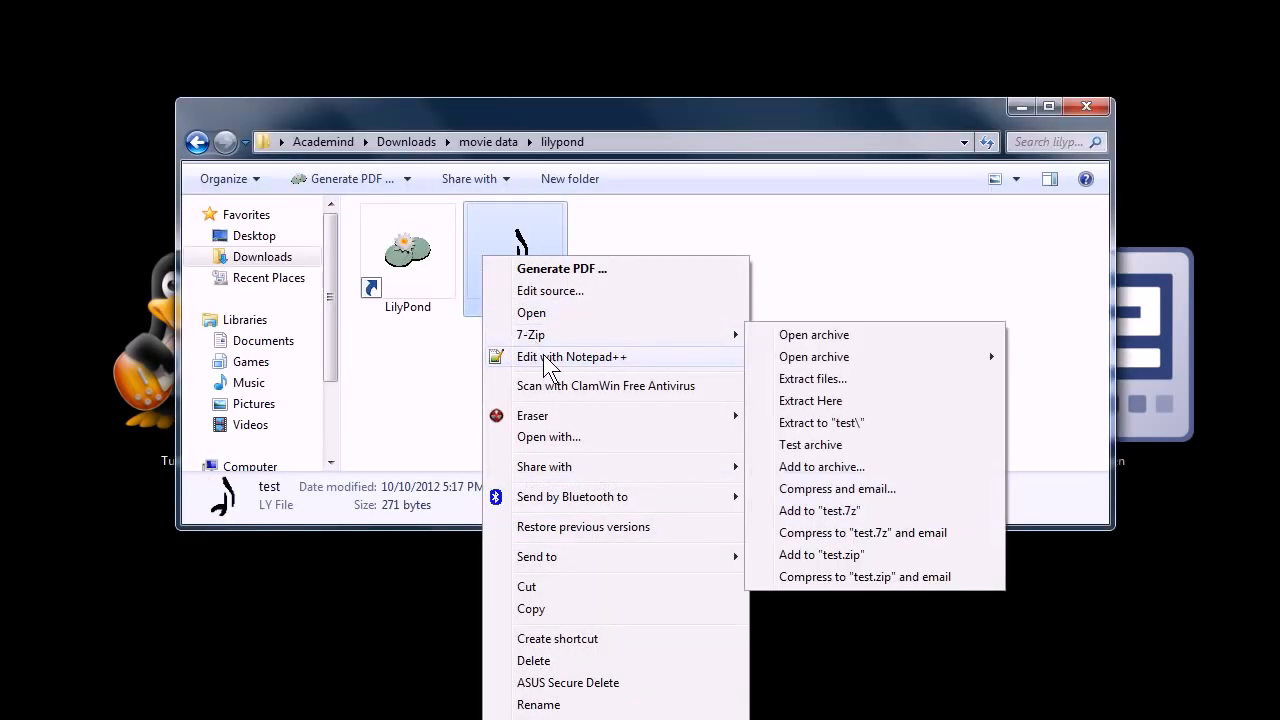
click(572, 356)
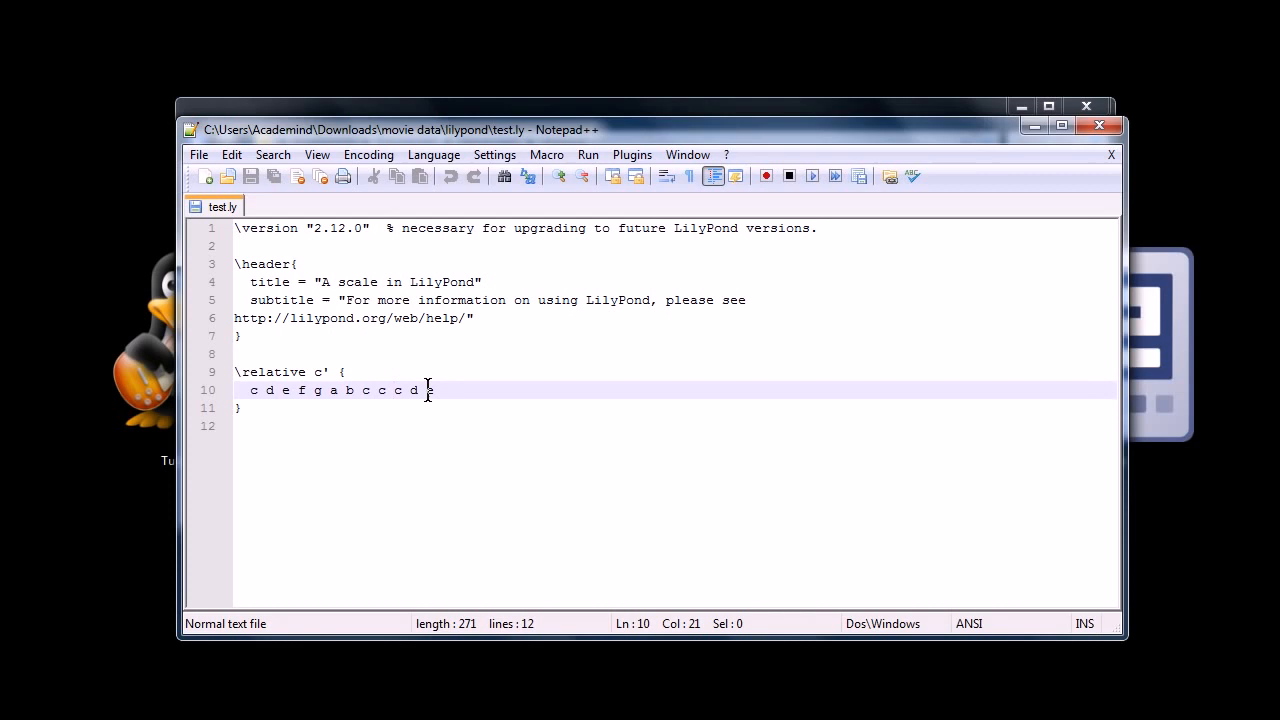
text(e)
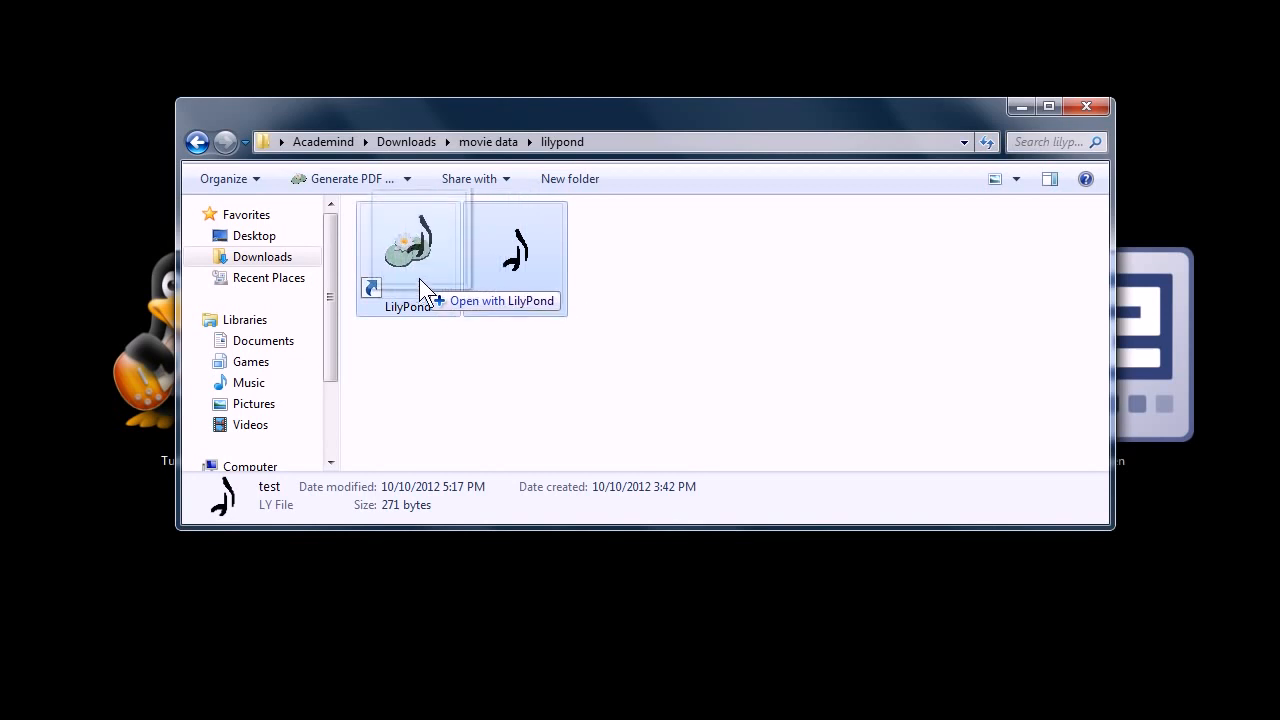
Close the scale PDF, select test.pdf and test.ps, and close the lilypond folder.
right_click(516, 250)
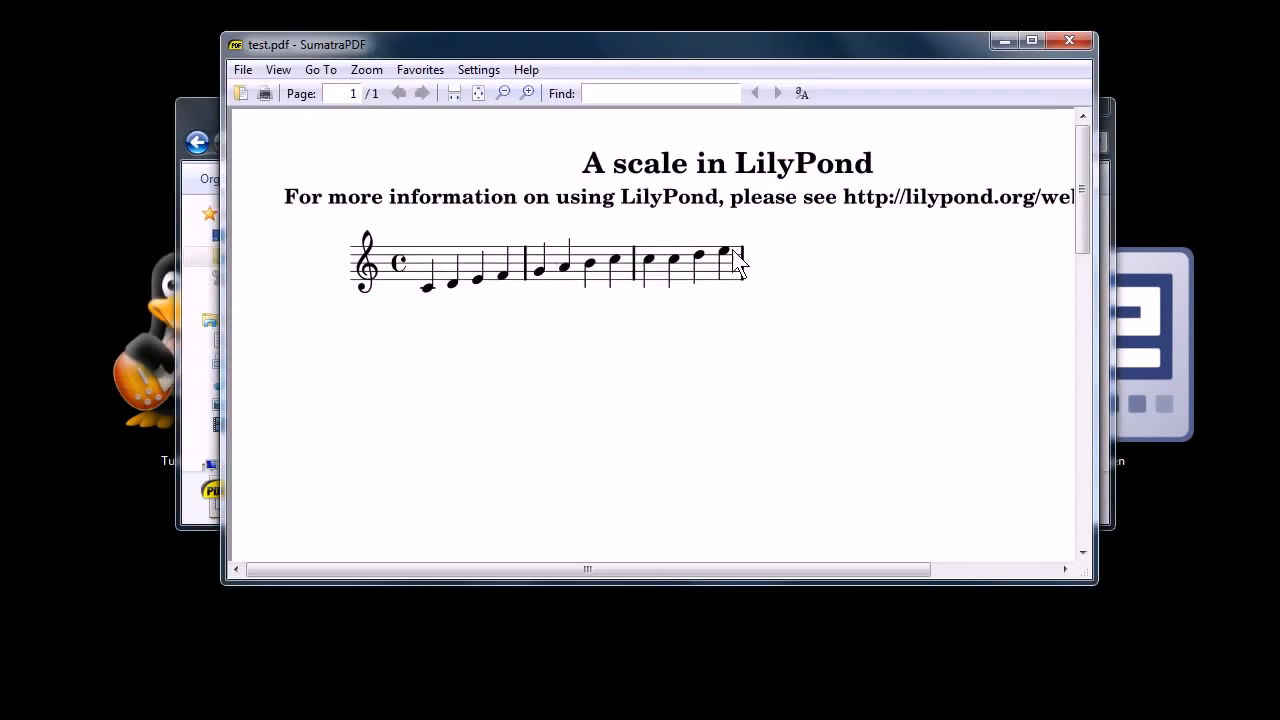
mouse_move(1068, 44)
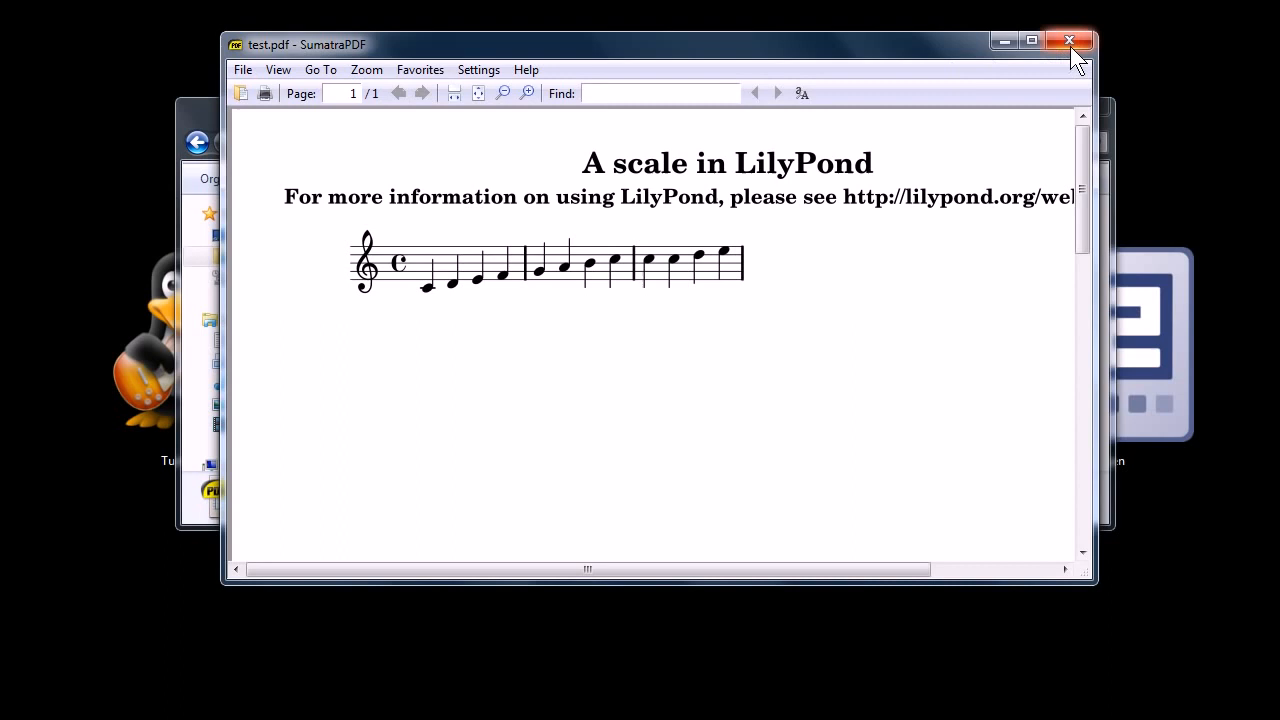
click(1068, 42)
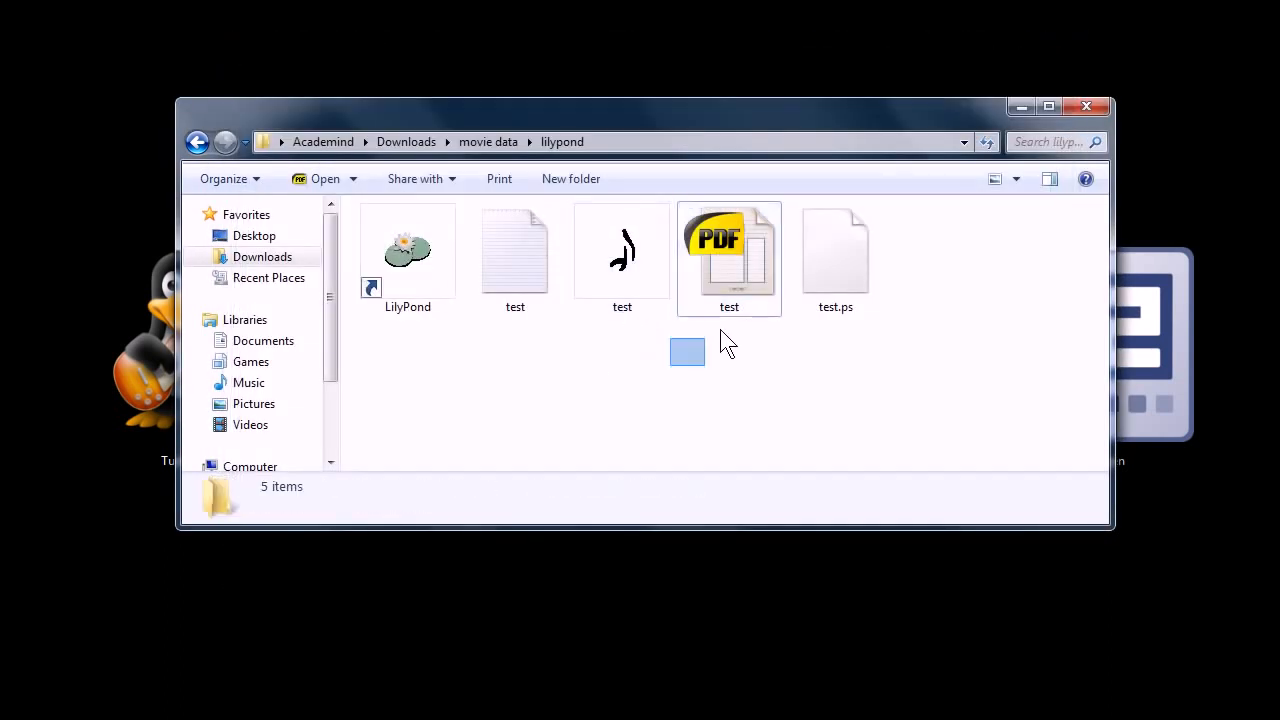
drag(688, 352, 904, 270)
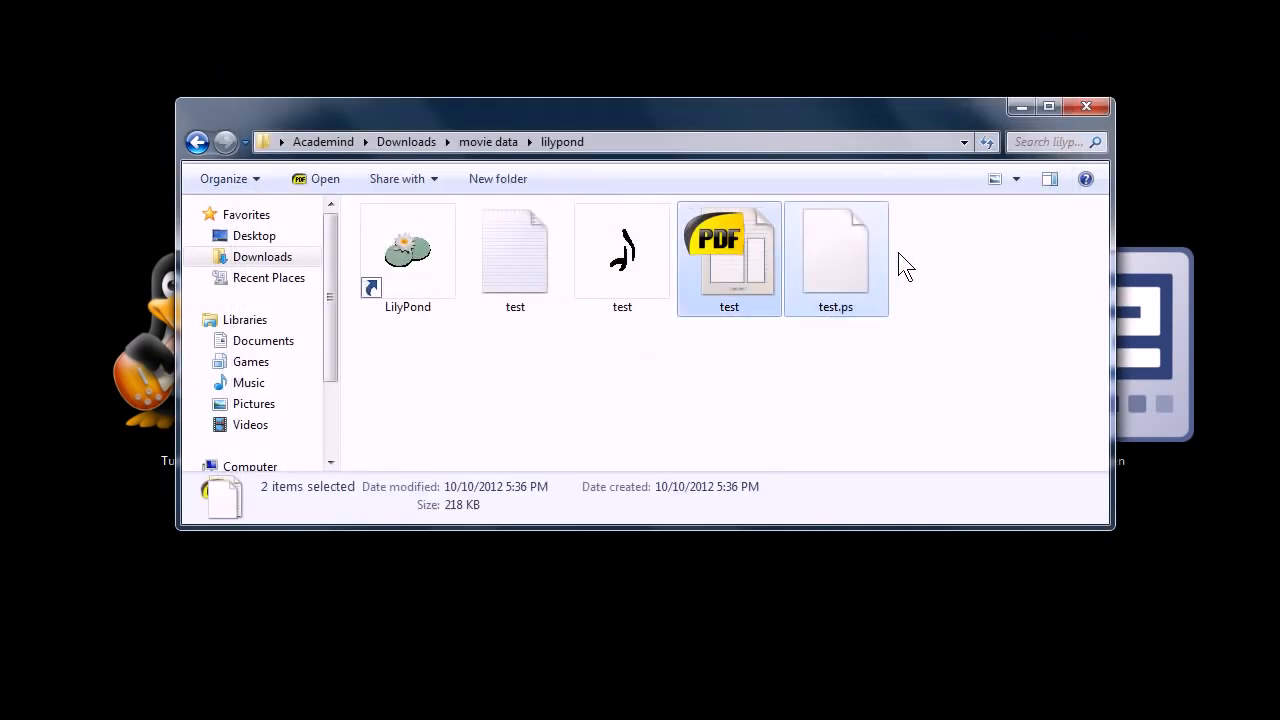
key(Delete)
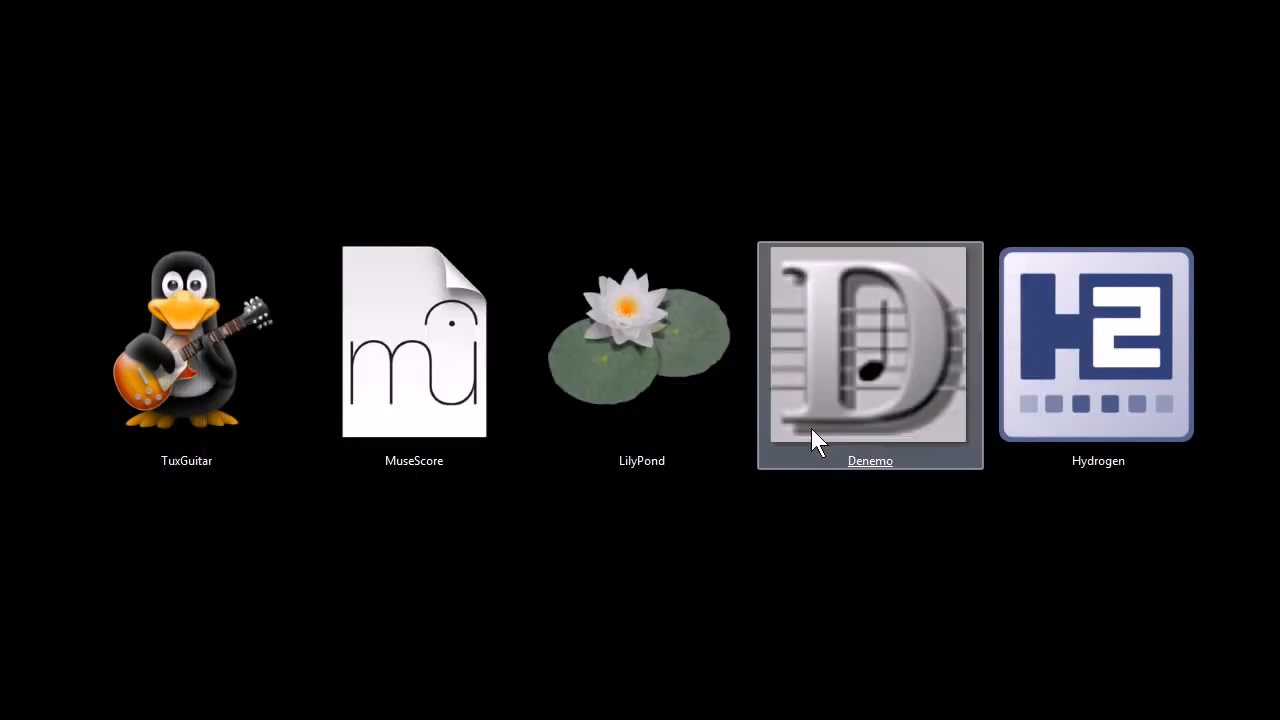
mouse_move(904, 528)
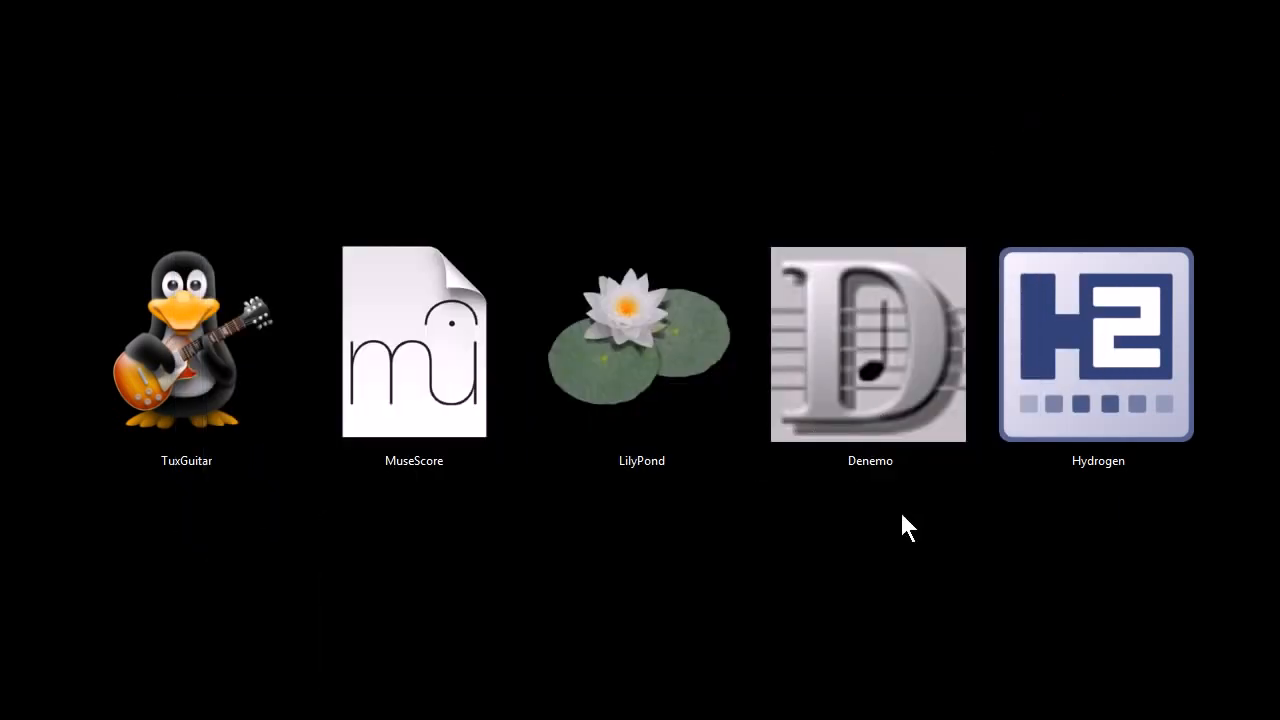
mouse_move(700, 570)
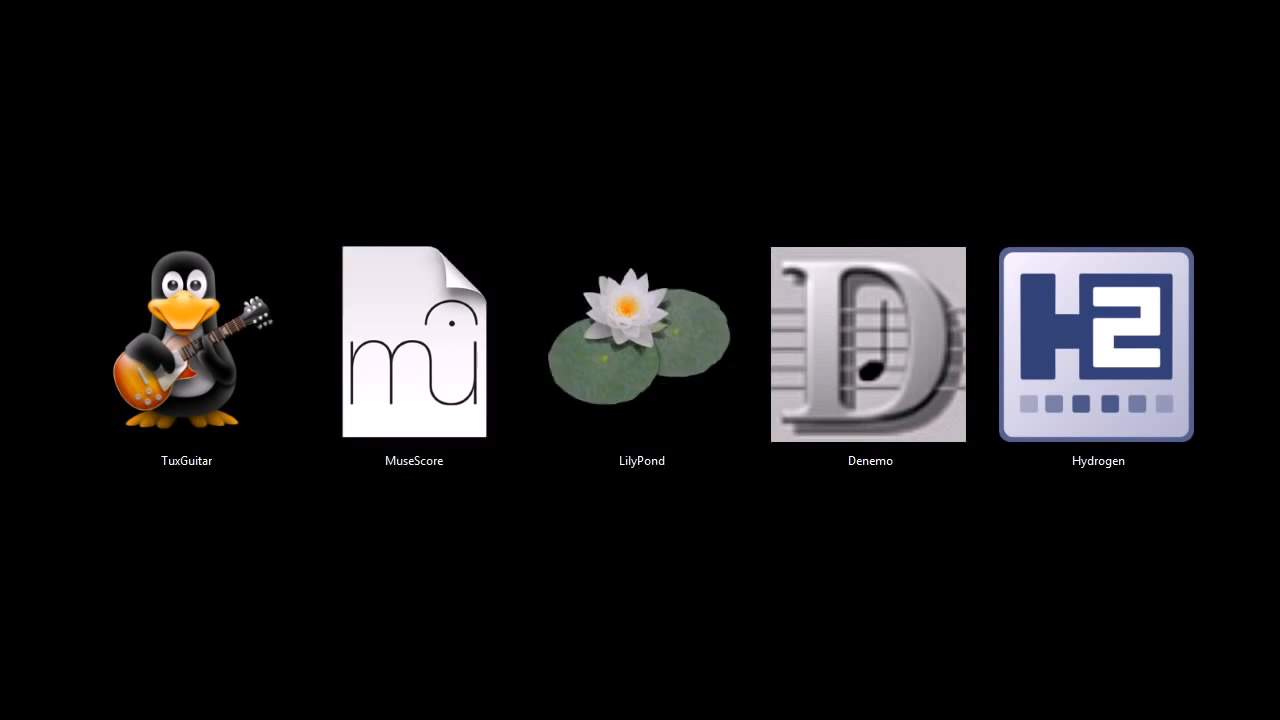
Launch Denemo from the program icon row.
double_click(868, 344)
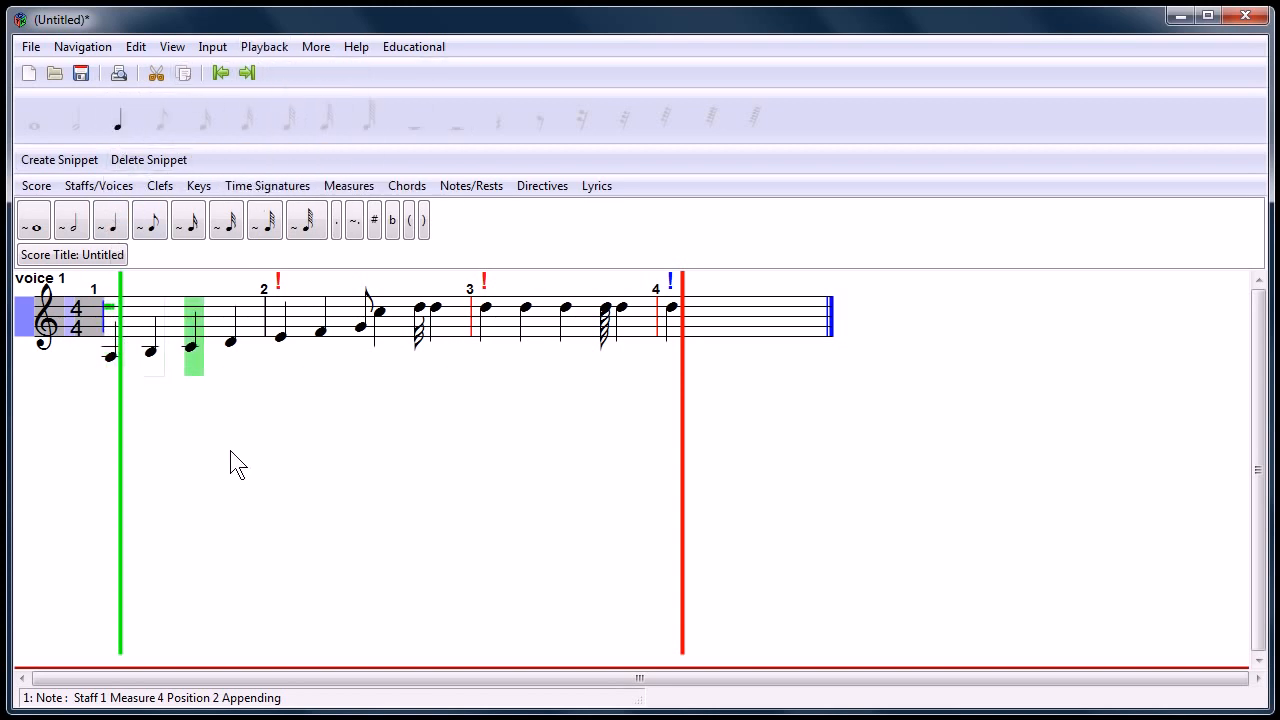
click(364, 304)
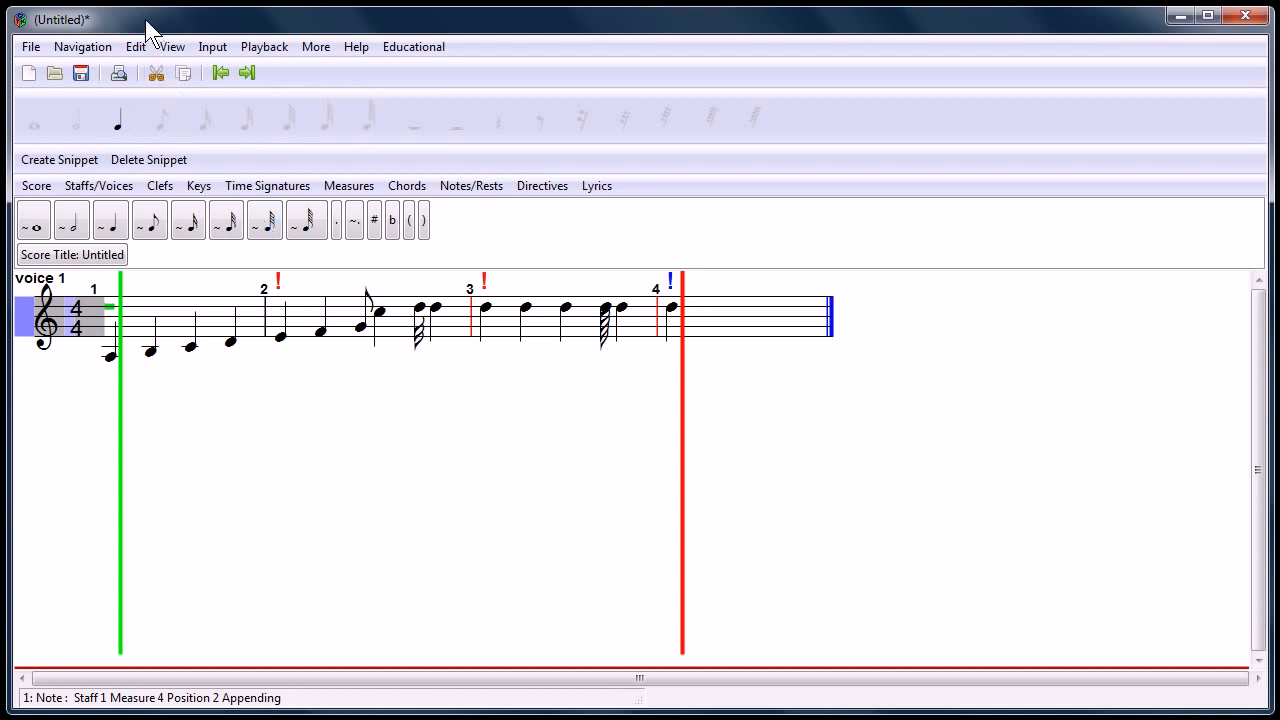
mouse_move(172, 30)
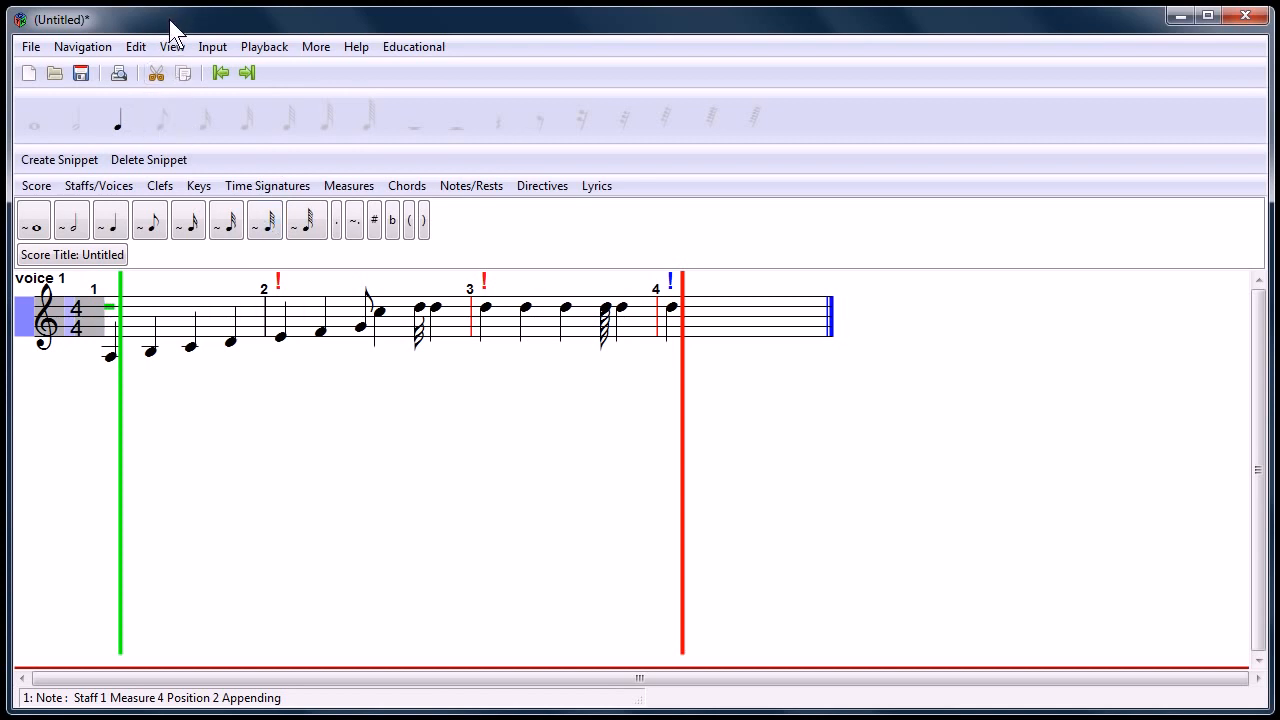
click(212, 46)
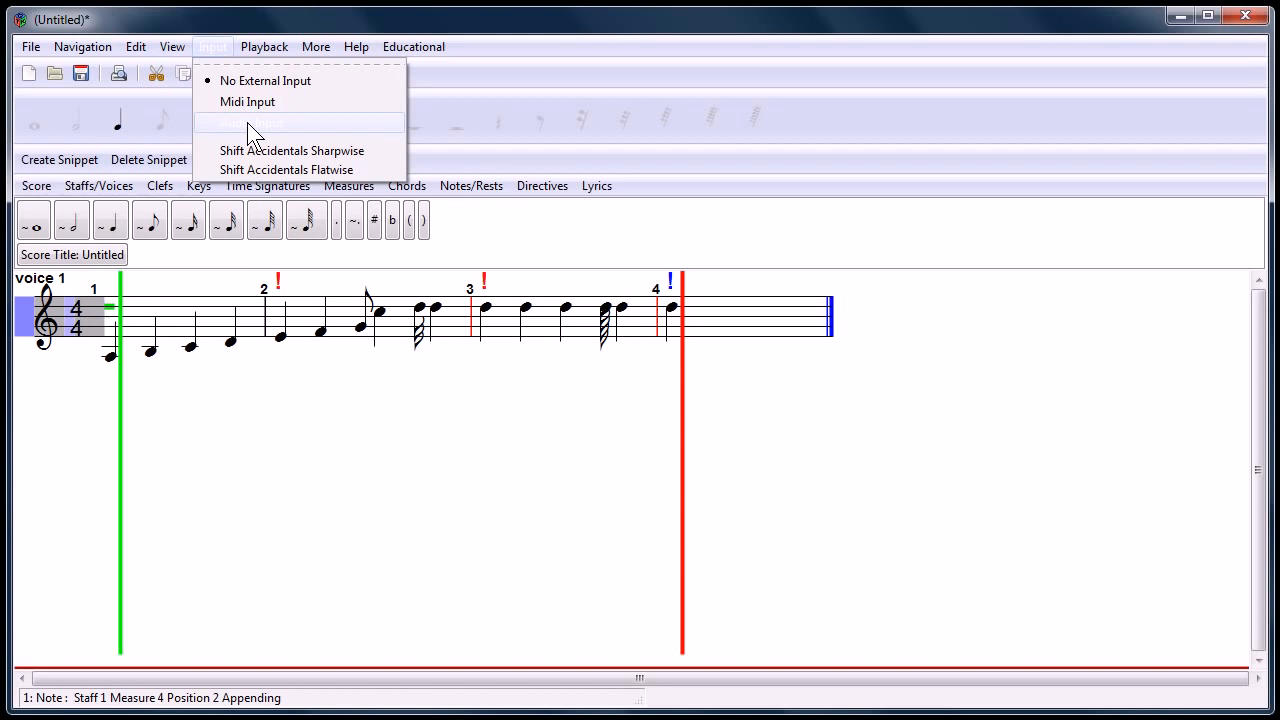
click(230, 364)
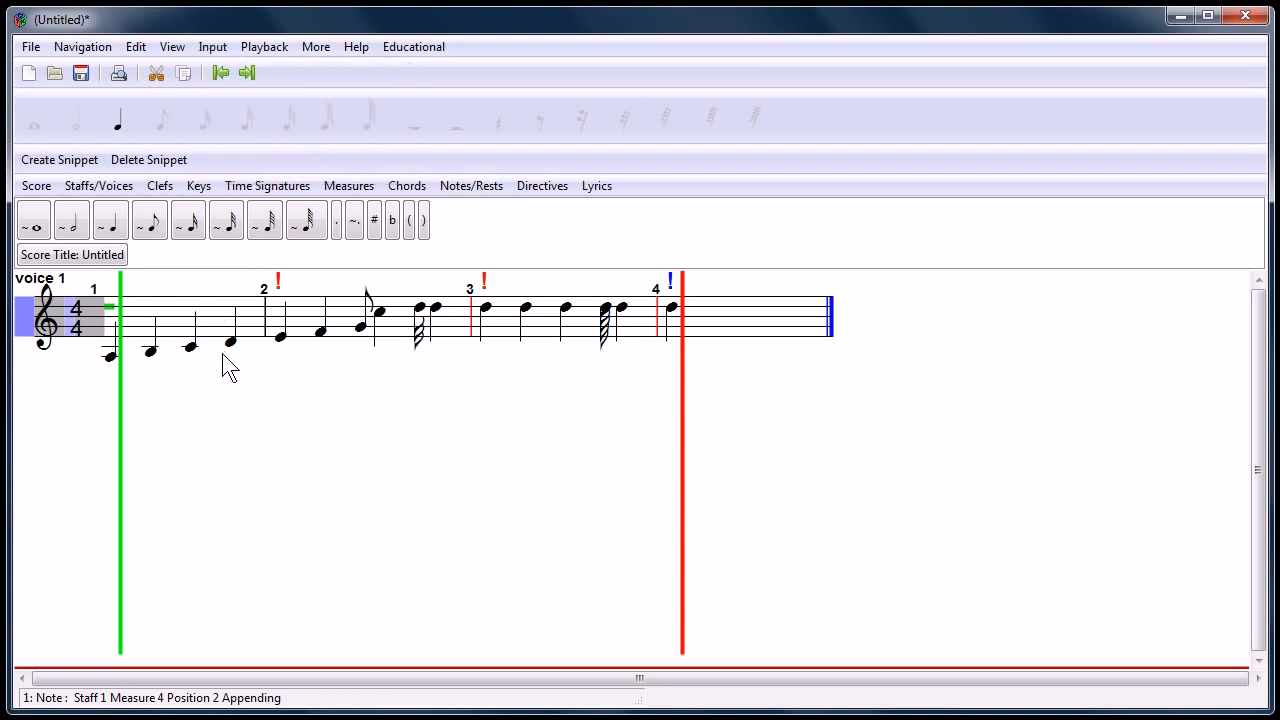
mouse_move(372, 418)
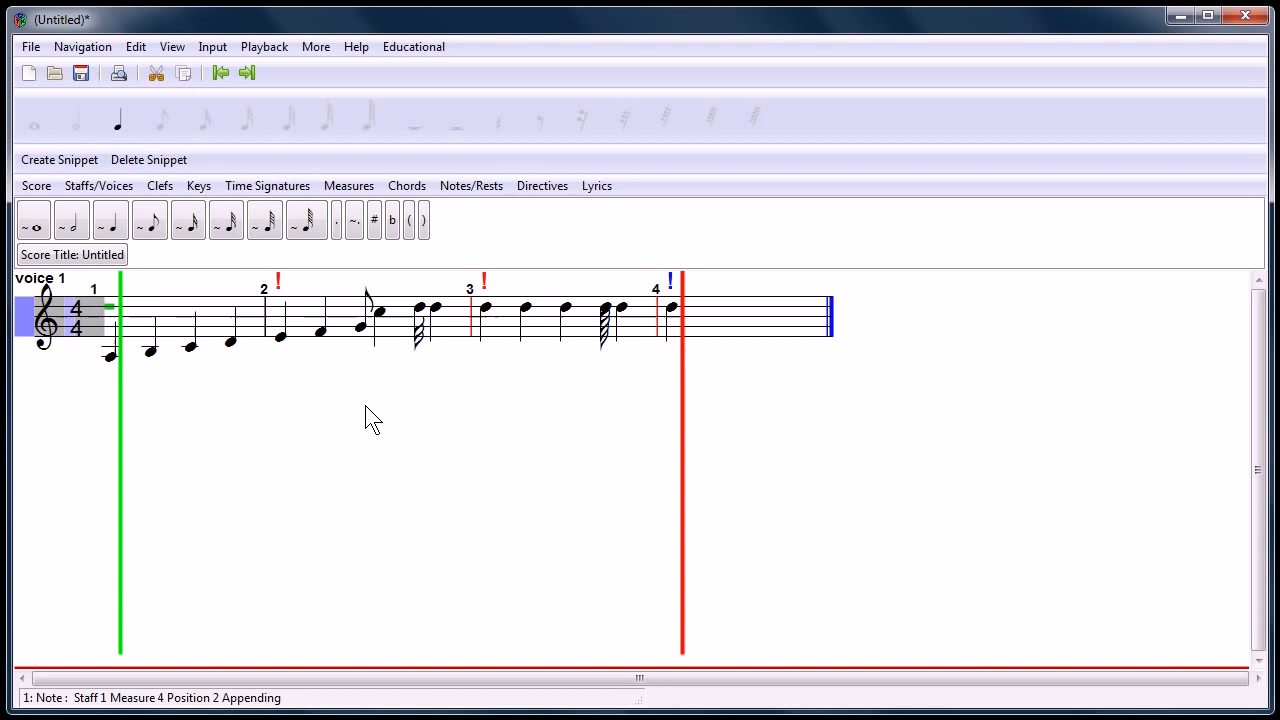
mouse_move(248, 118)
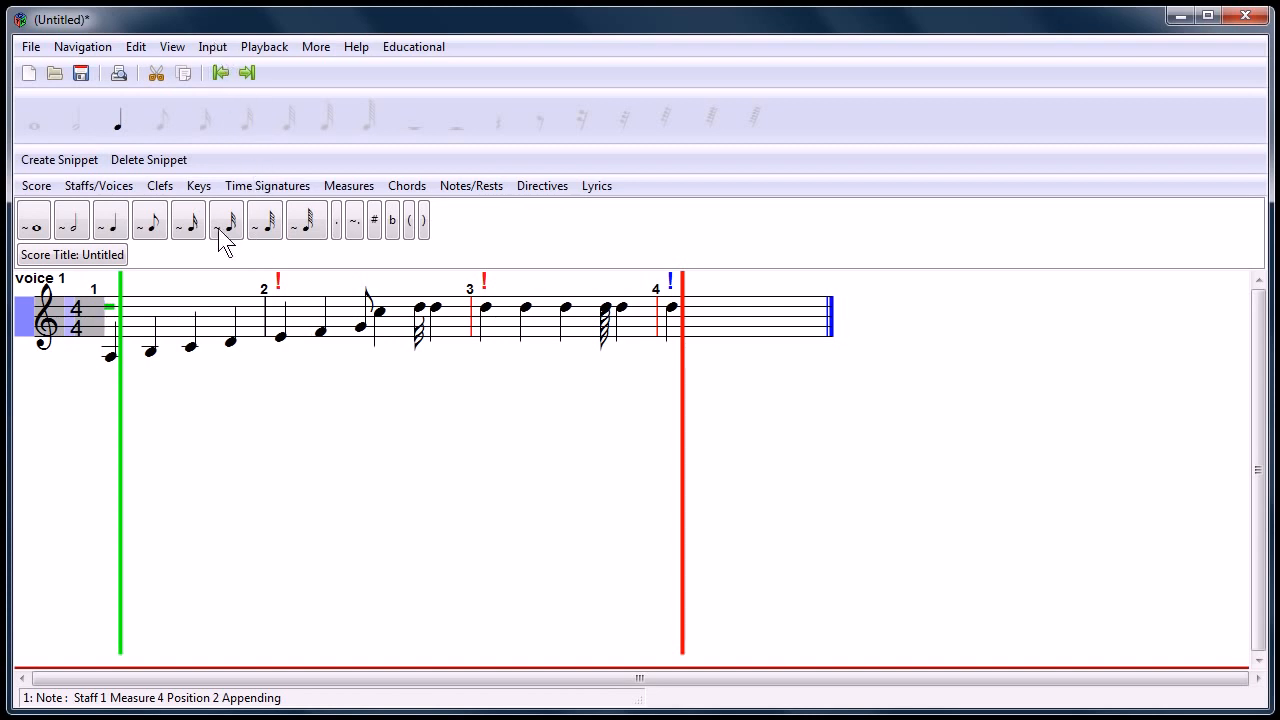
mouse_move(60, 160)
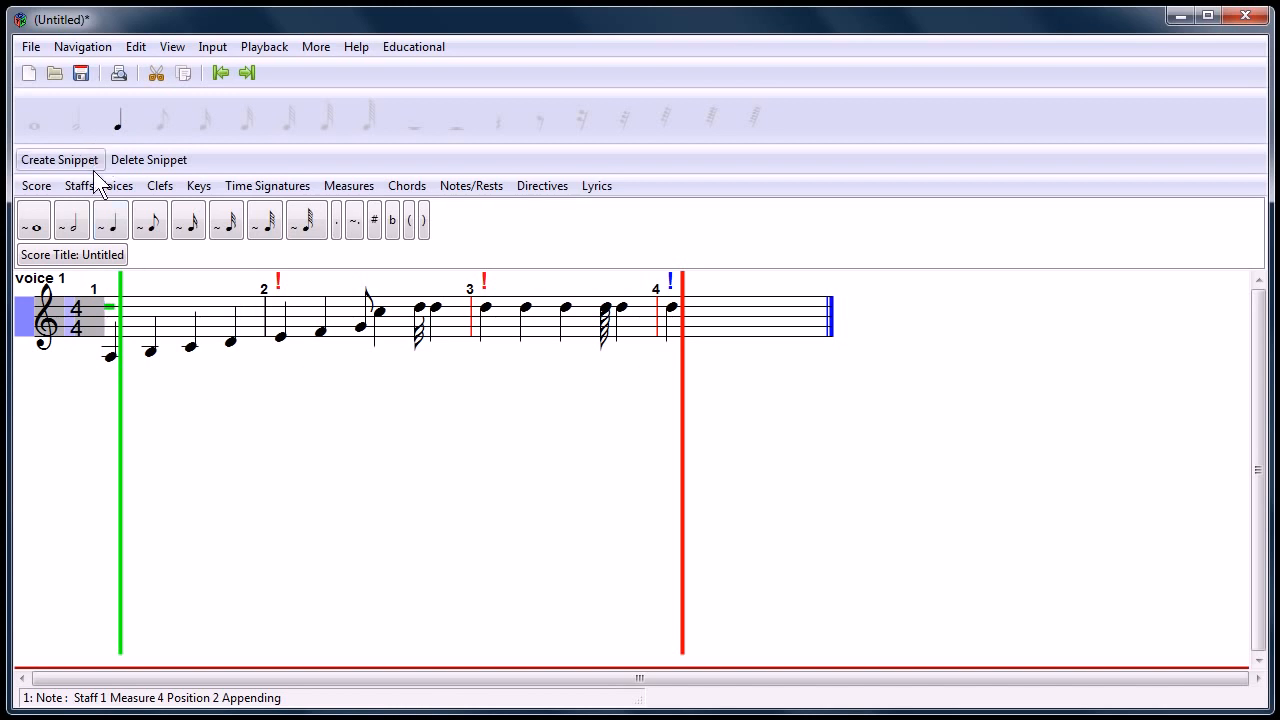
mouse_move(78, 384)
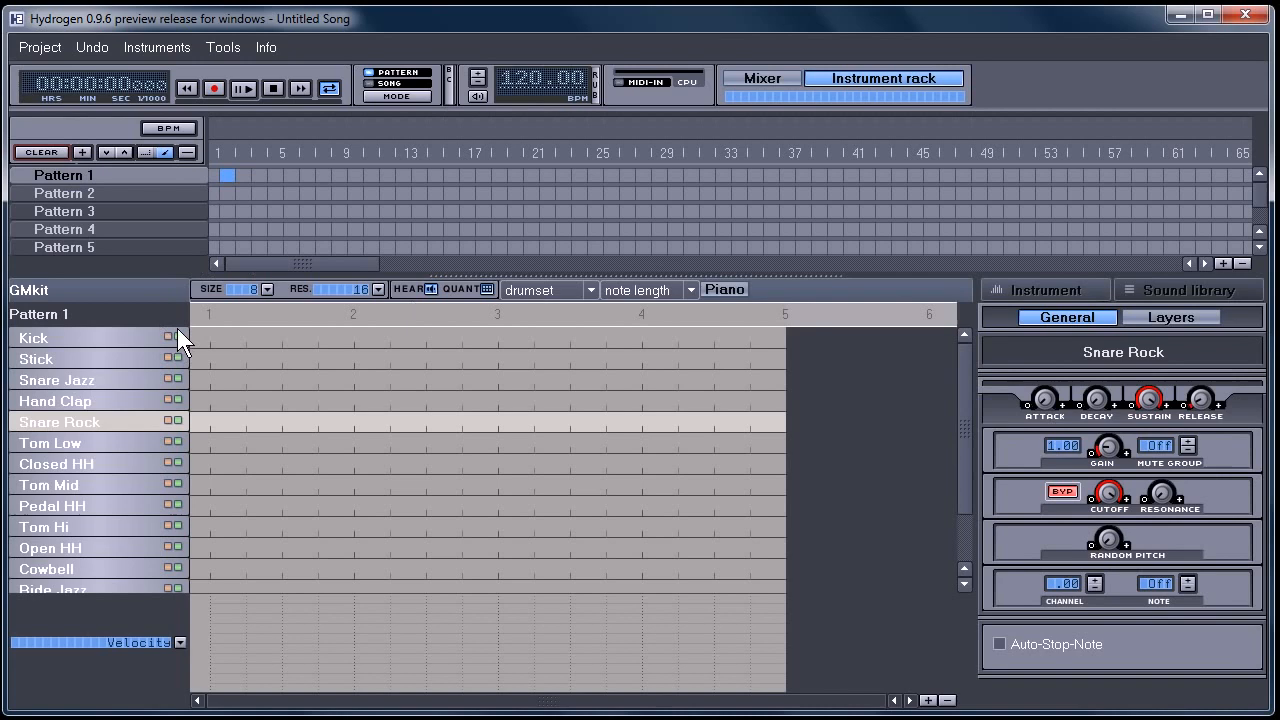
Place kick, hand clap, snare, low tom and closed hi-hat hits in Pattern 1.
click(208, 336)
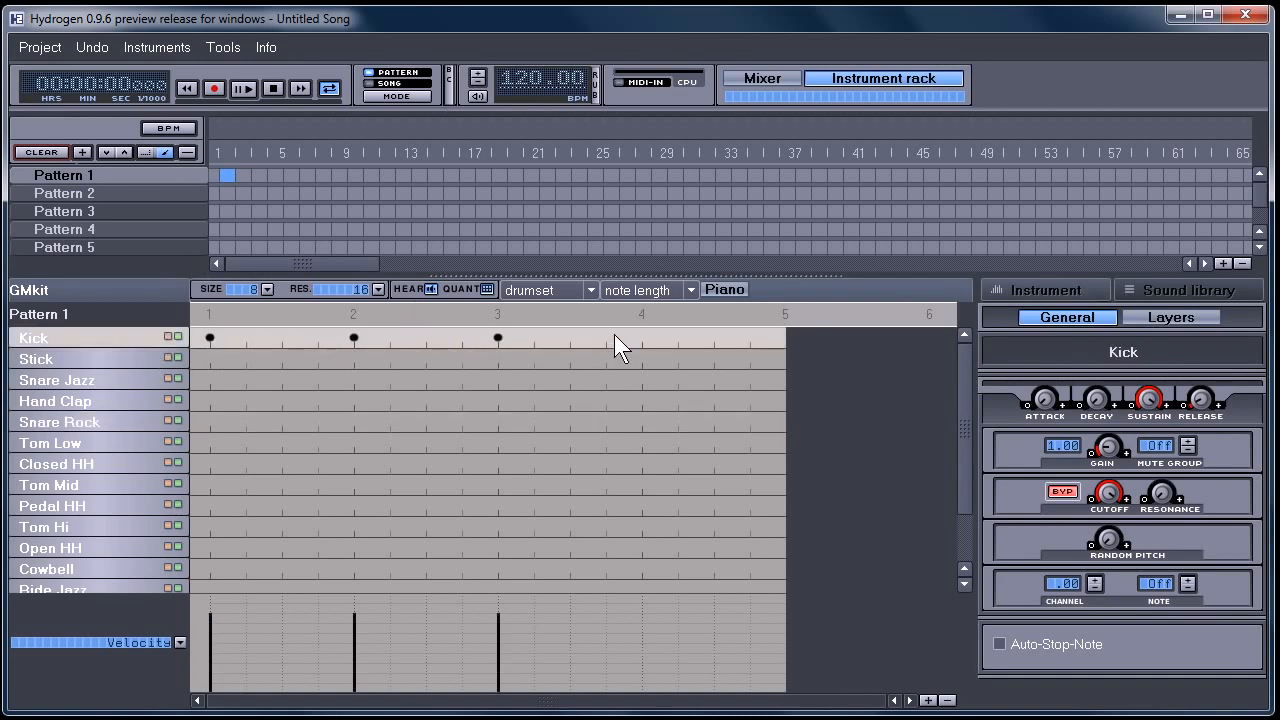
click(244, 88)
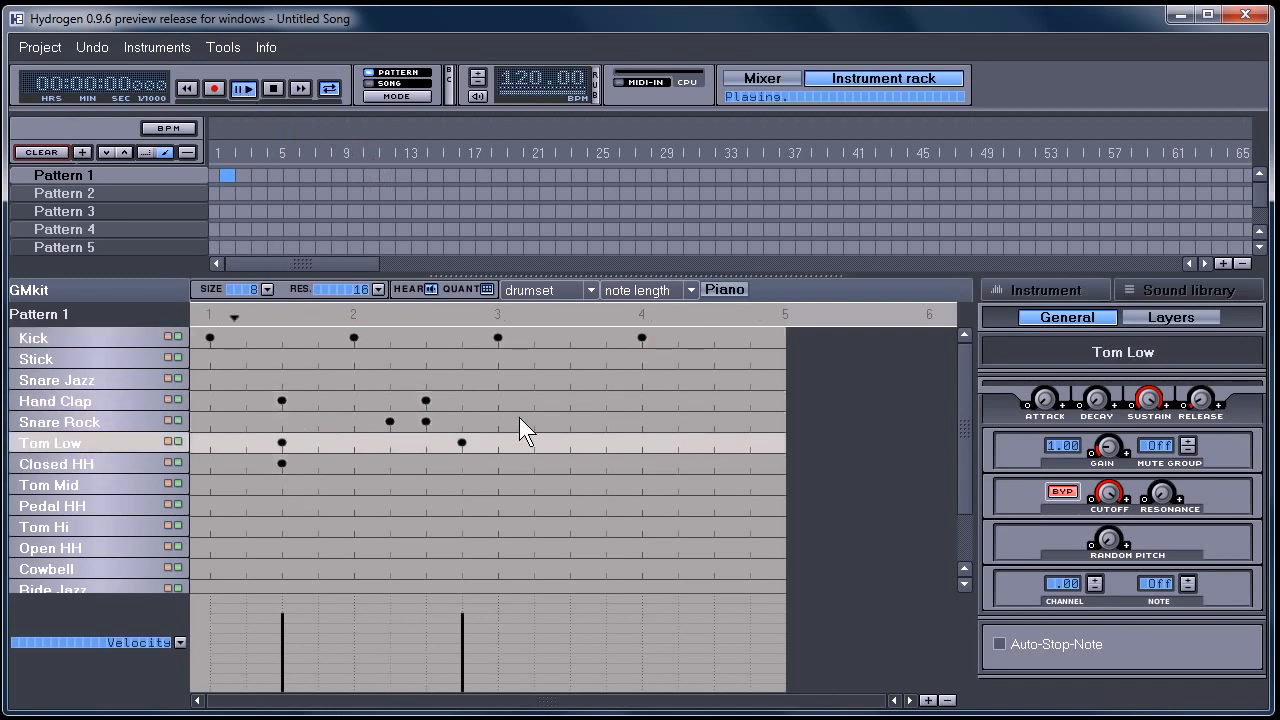
click(56, 464)
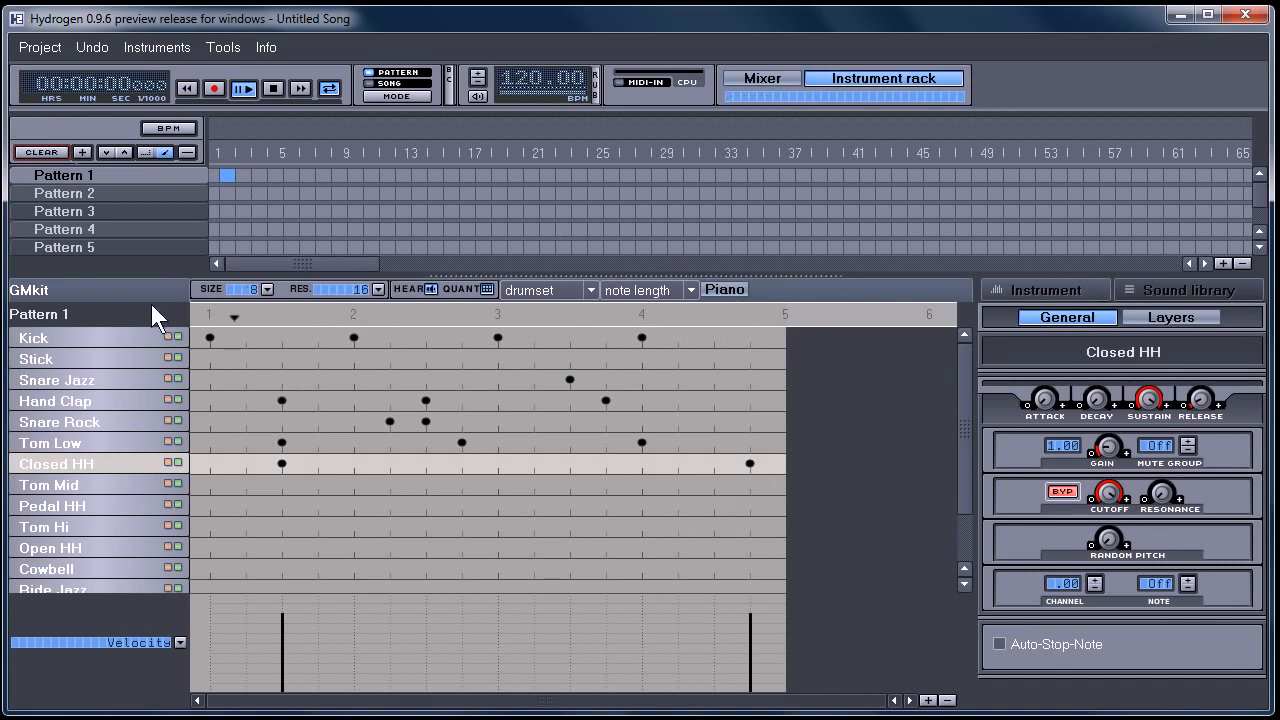
click(64, 192)
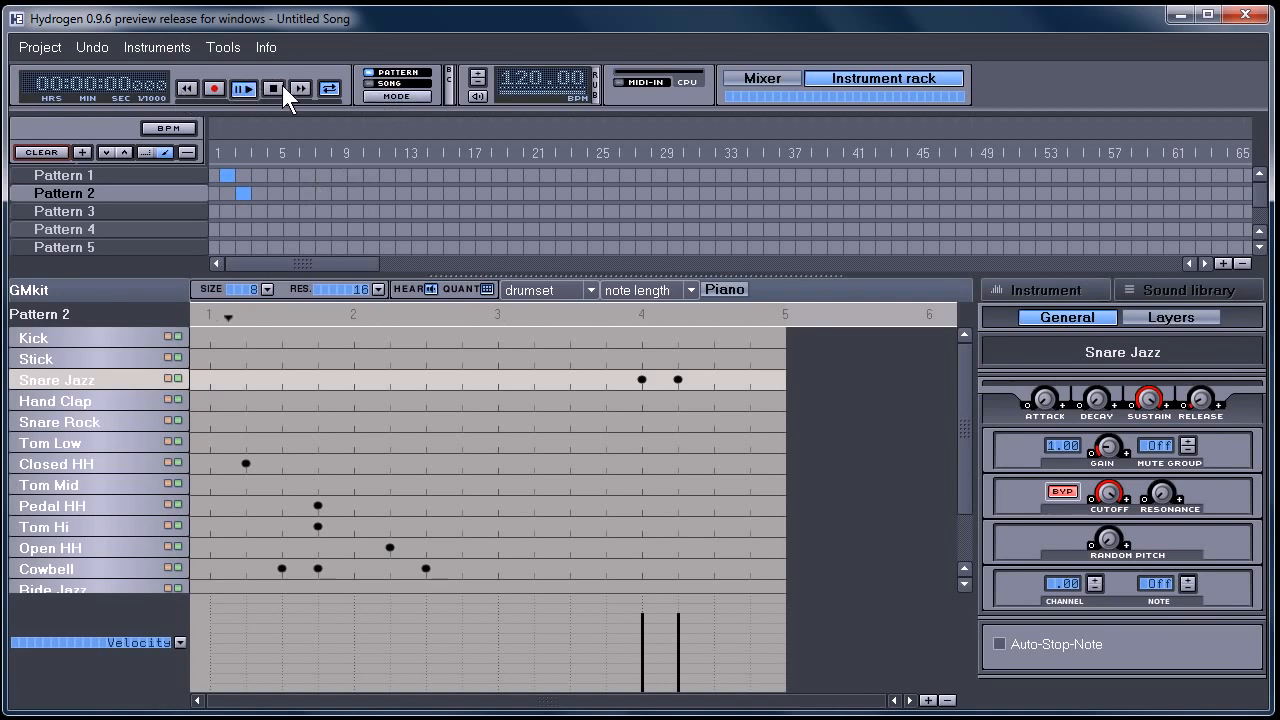
Play the whole song arrangement of both drum patterns in Song mode.
click(384, 84)
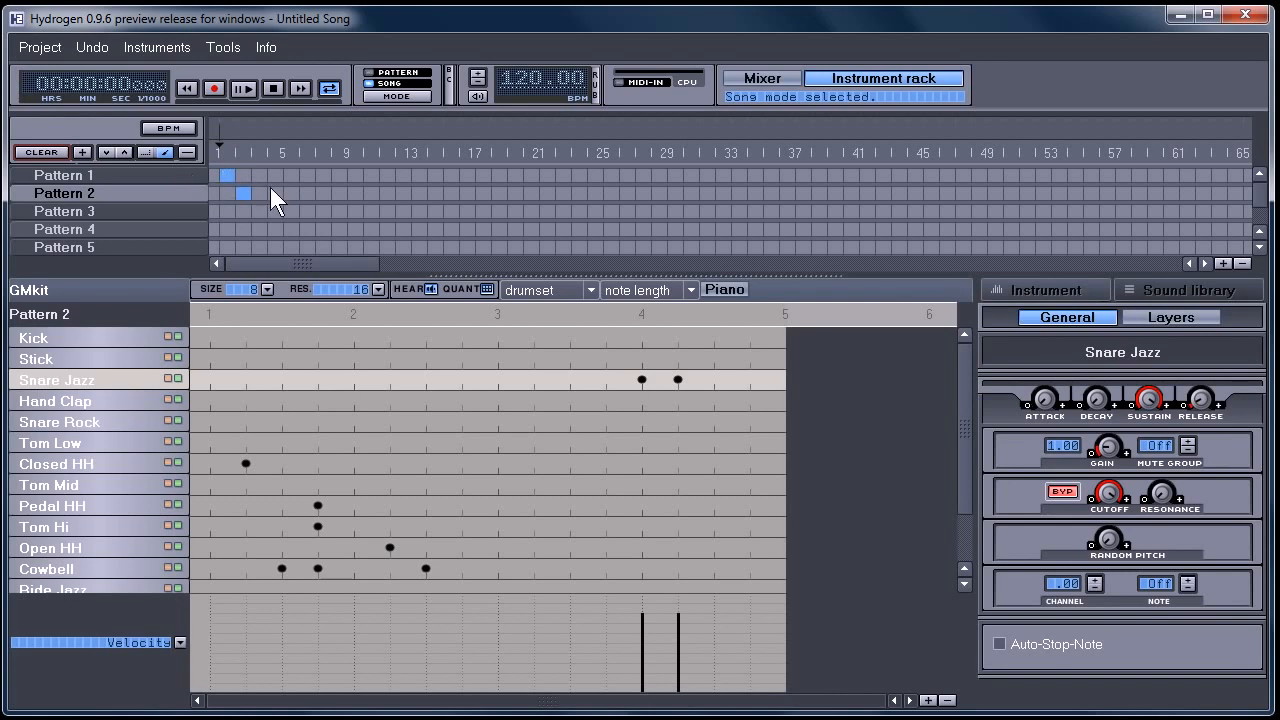
click(244, 88)
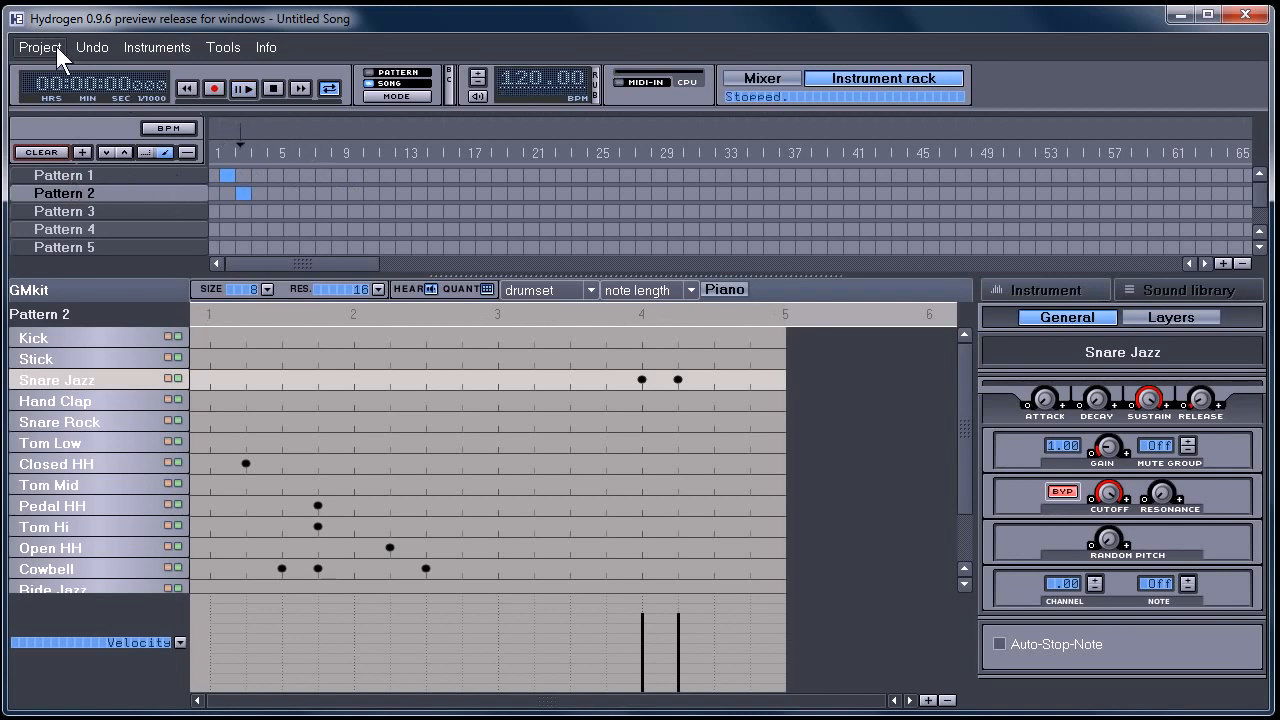
Quit Hydrogen from the Project menu, returning to the program launcher.
click(40, 48)
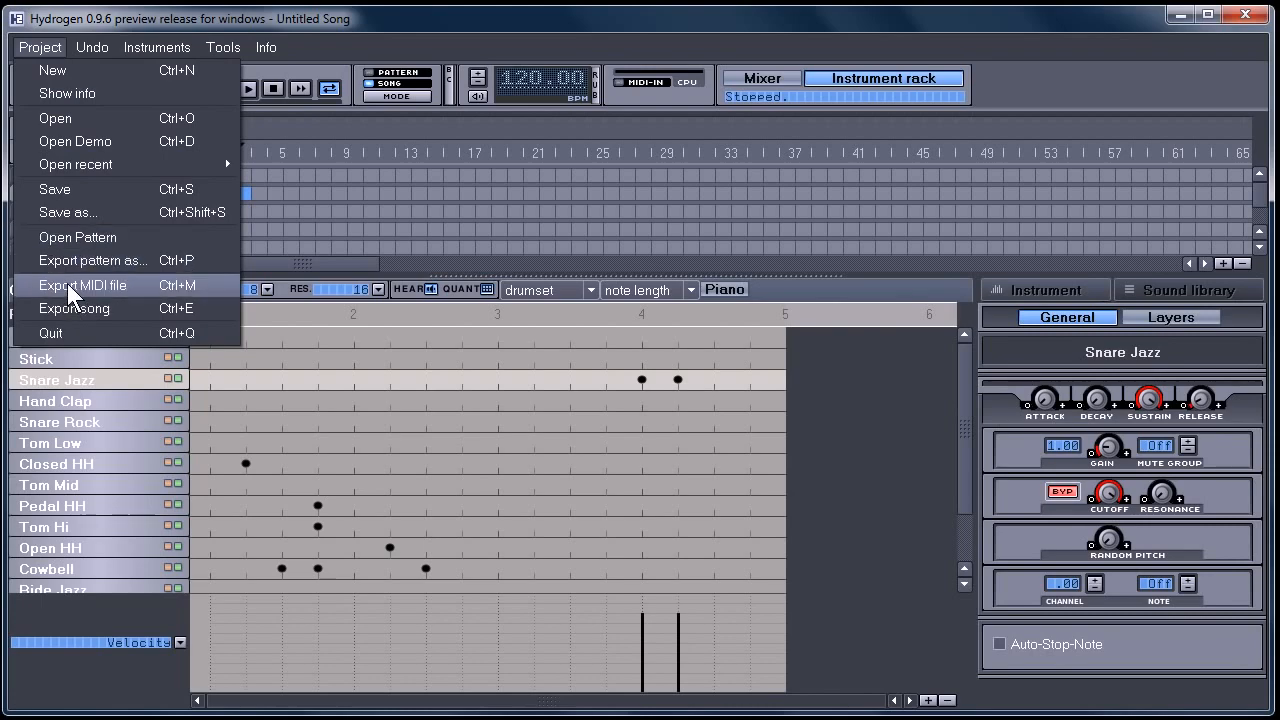
click(80, 284)
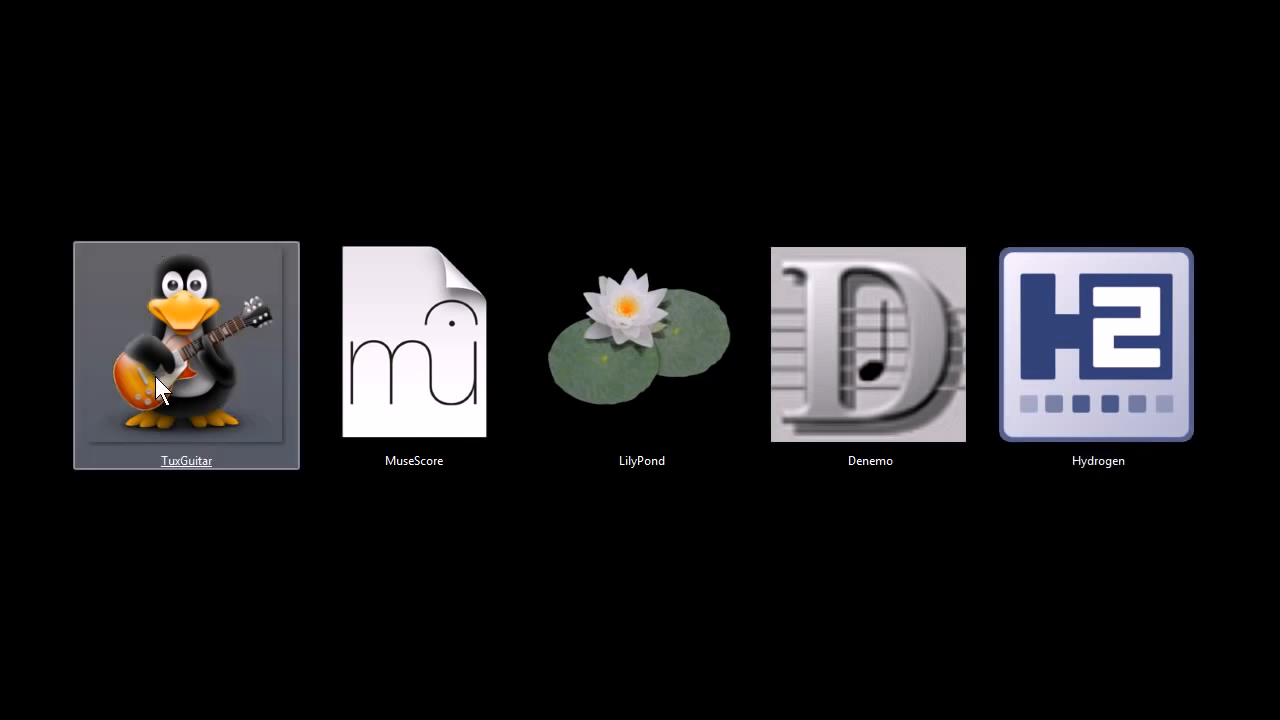
mouse_move(414, 490)
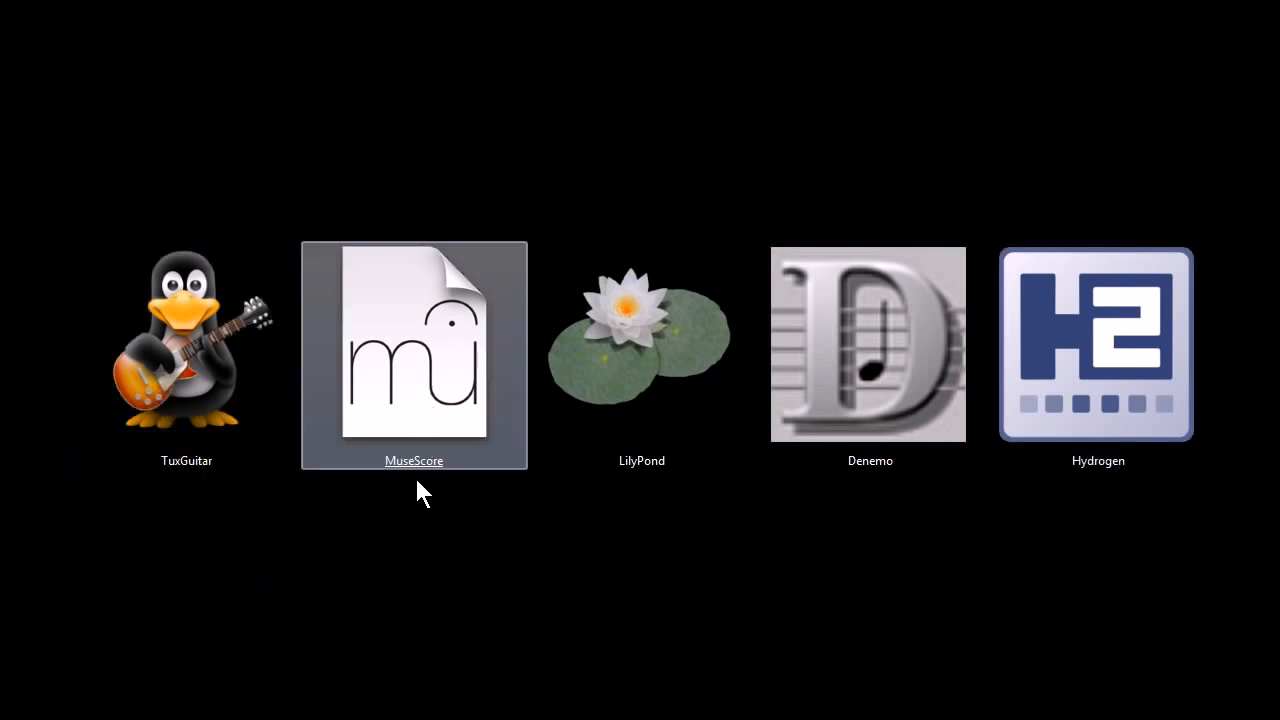